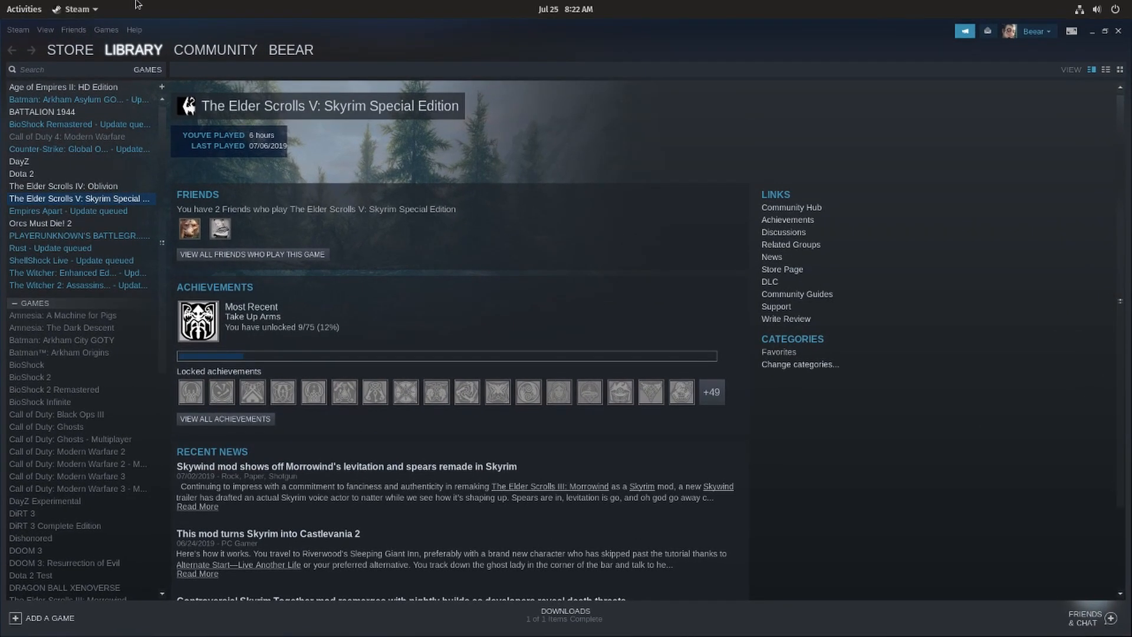
{"action": "mouse_move", "coordinate": [436, 172]}
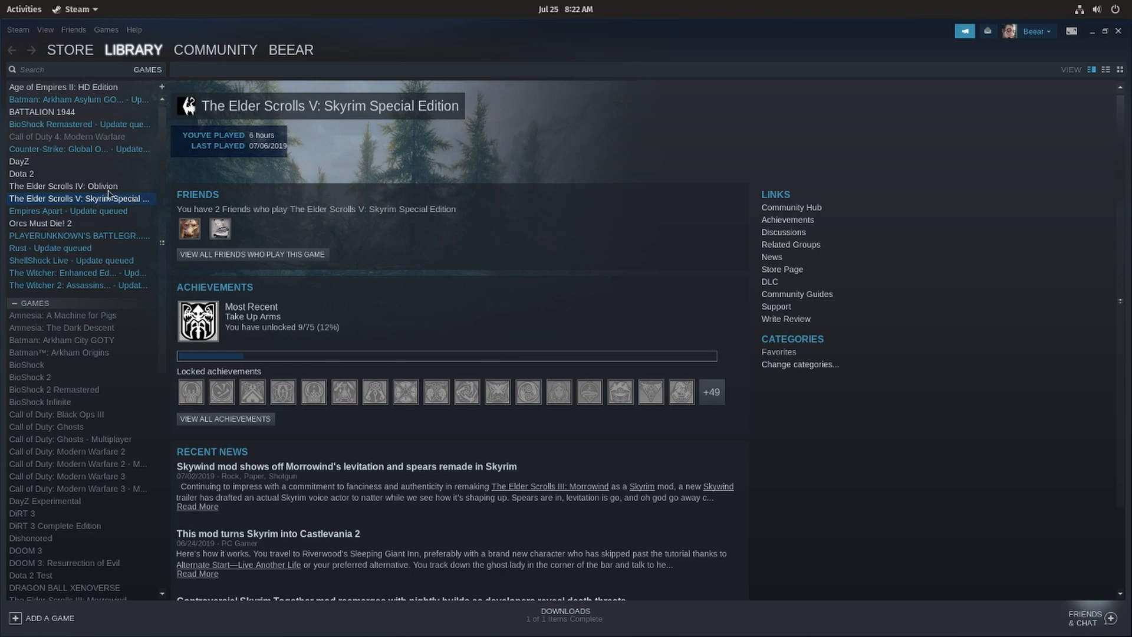
{"action": "mouse_move", "coordinate": [105, 216]}
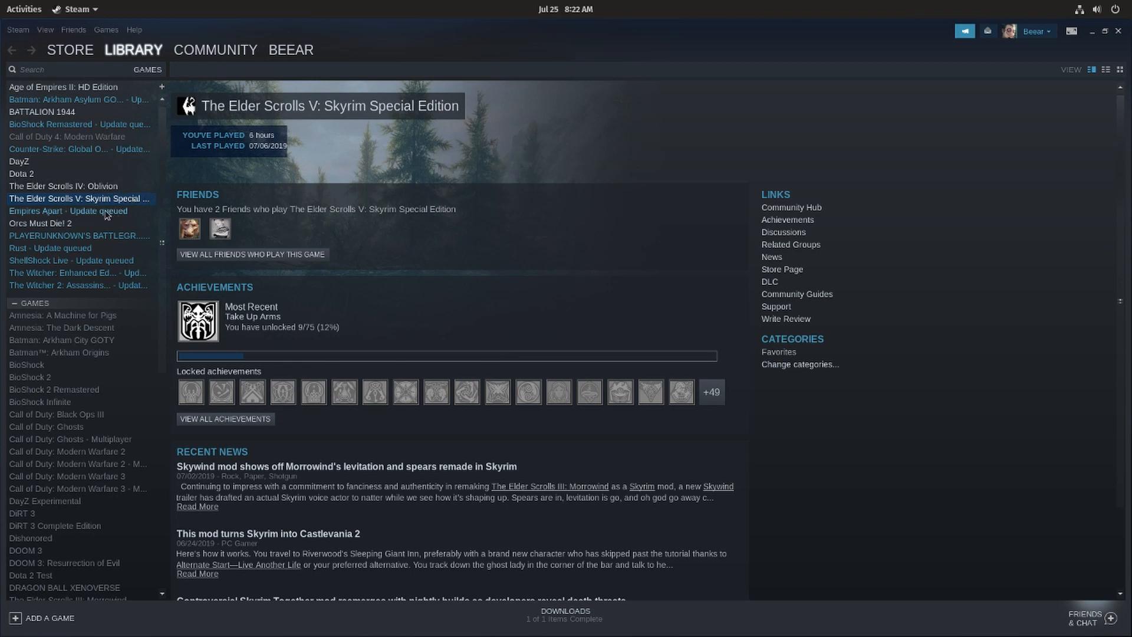
{"action": "mouse_move", "coordinate": [99, 226]}
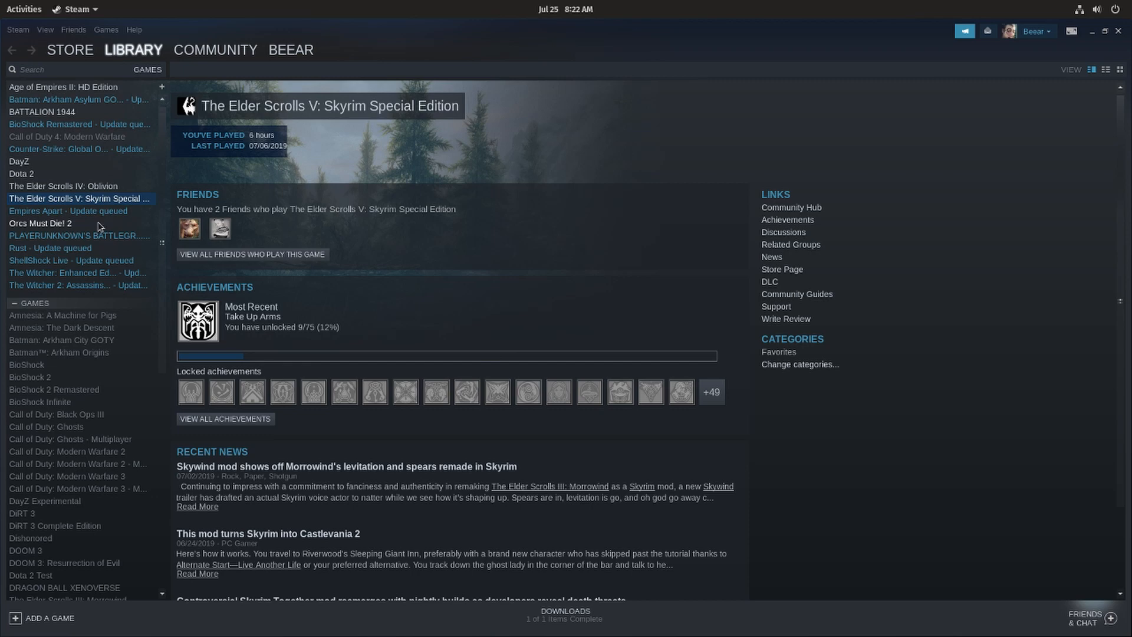
{"action": "mouse_move", "coordinate": [98, 240]}
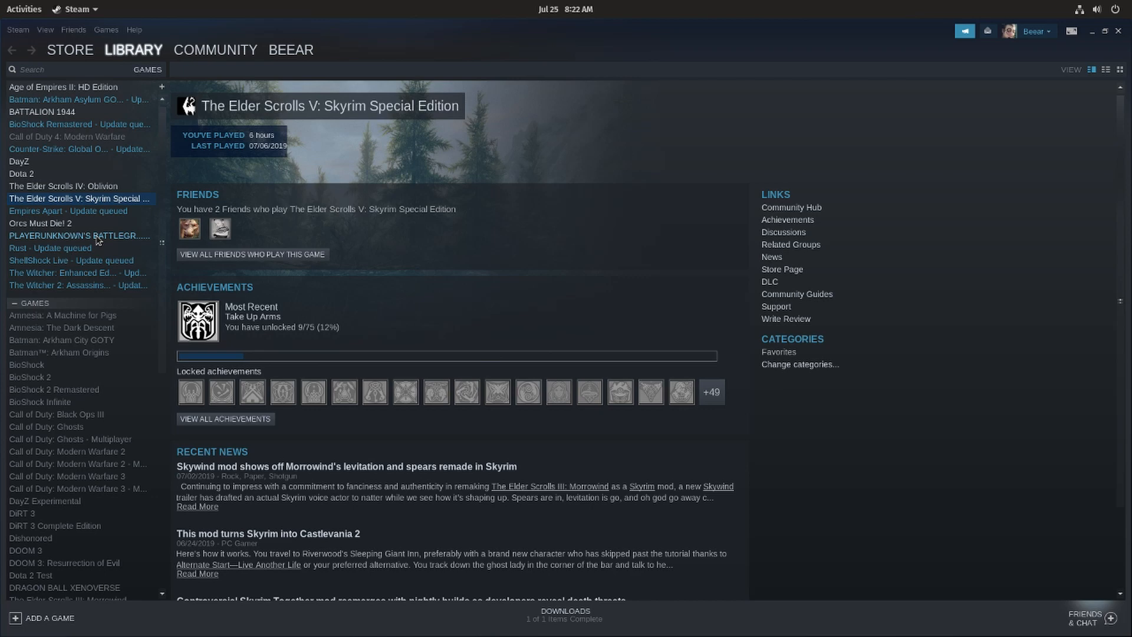
{"action": "mouse_move", "coordinate": [93, 254]}
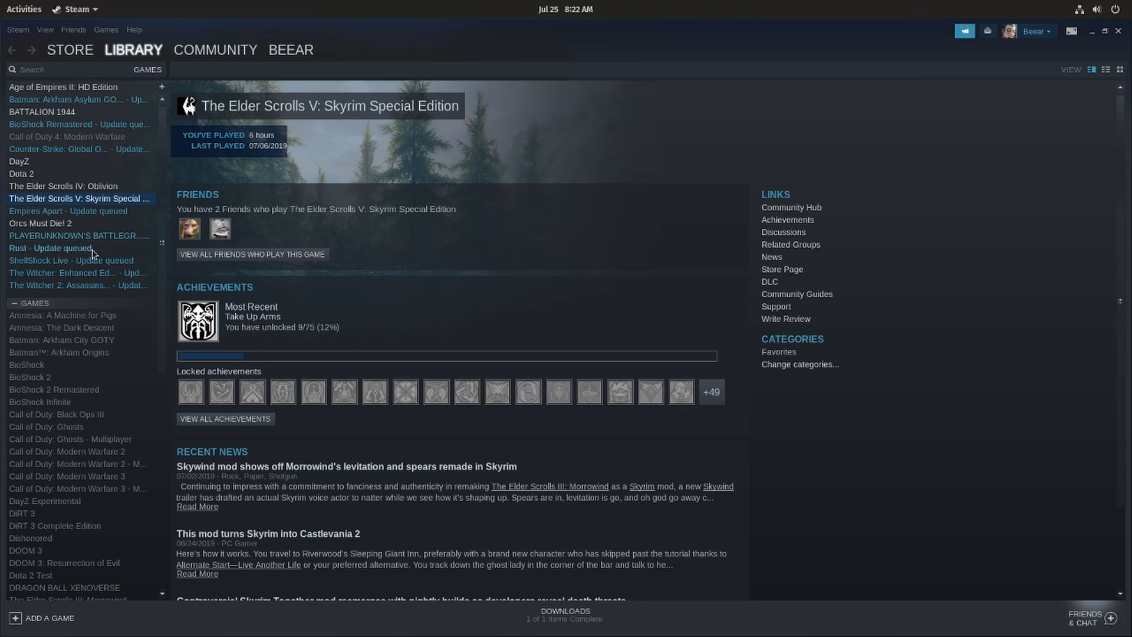
{"action": "mouse_move", "coordinate": [93, 256]}
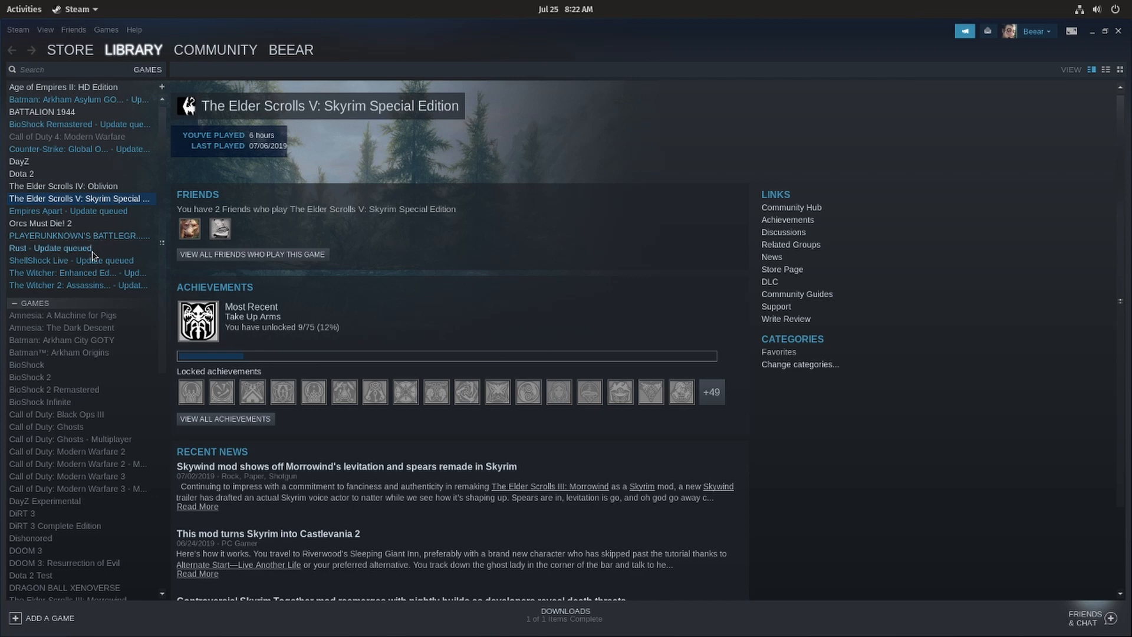
{"action": "mouse_move", "coordinate": [302, 172]}
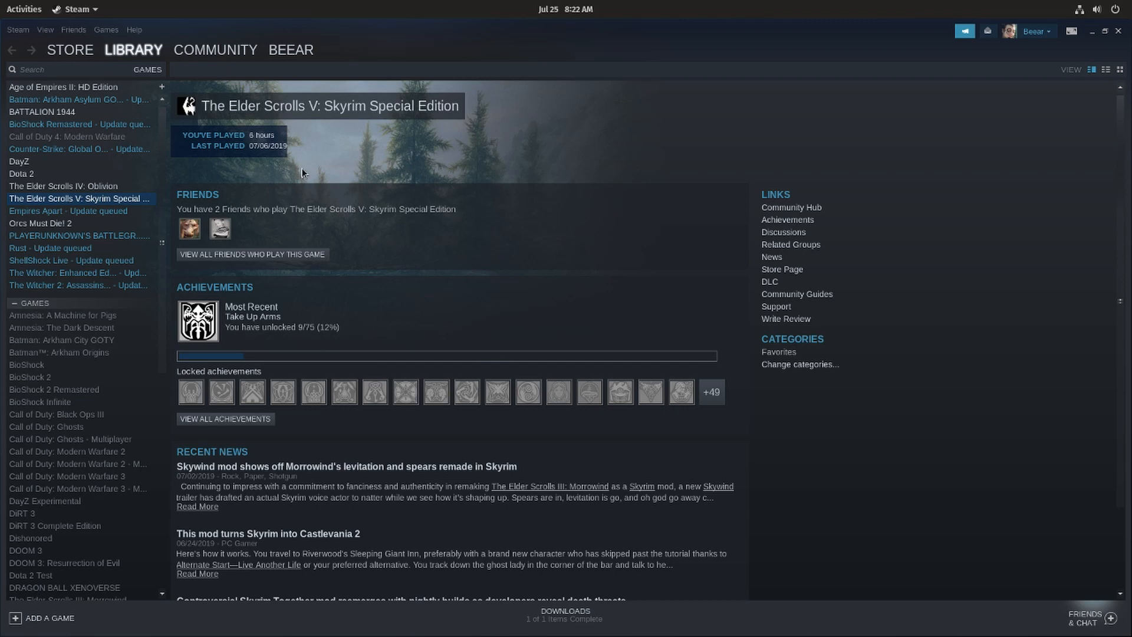
{"action": "mouse_move", "coordinate": [301, 179]}
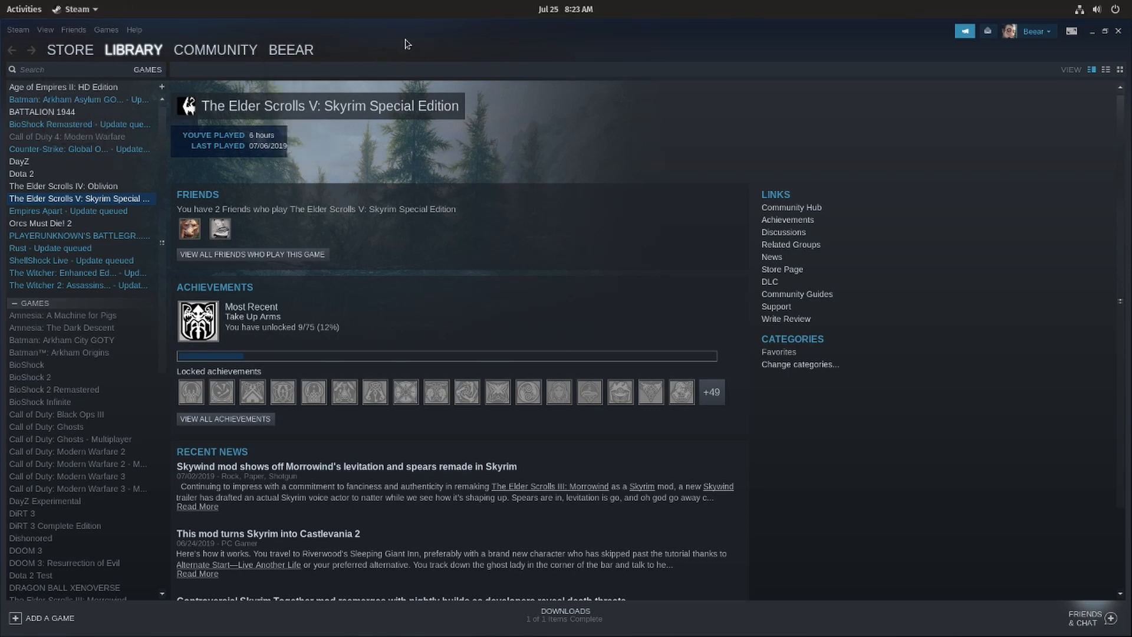
{"action": "mouse_move", "coordinate": [459, 38]}
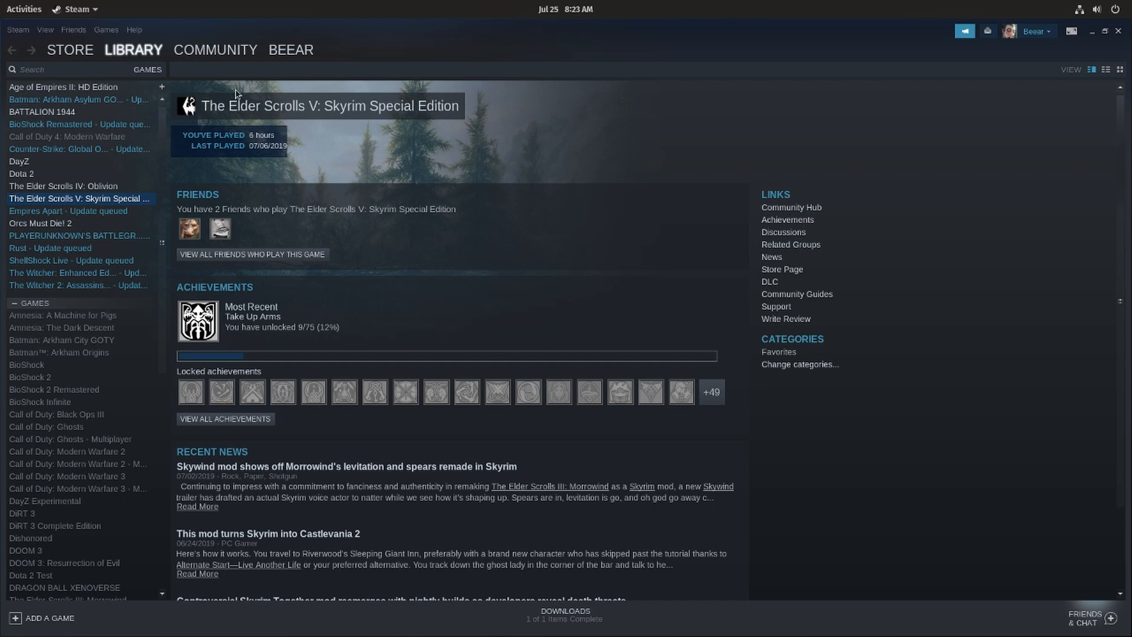
{"action": "mouse_move", "coordinate": [184, 102]}
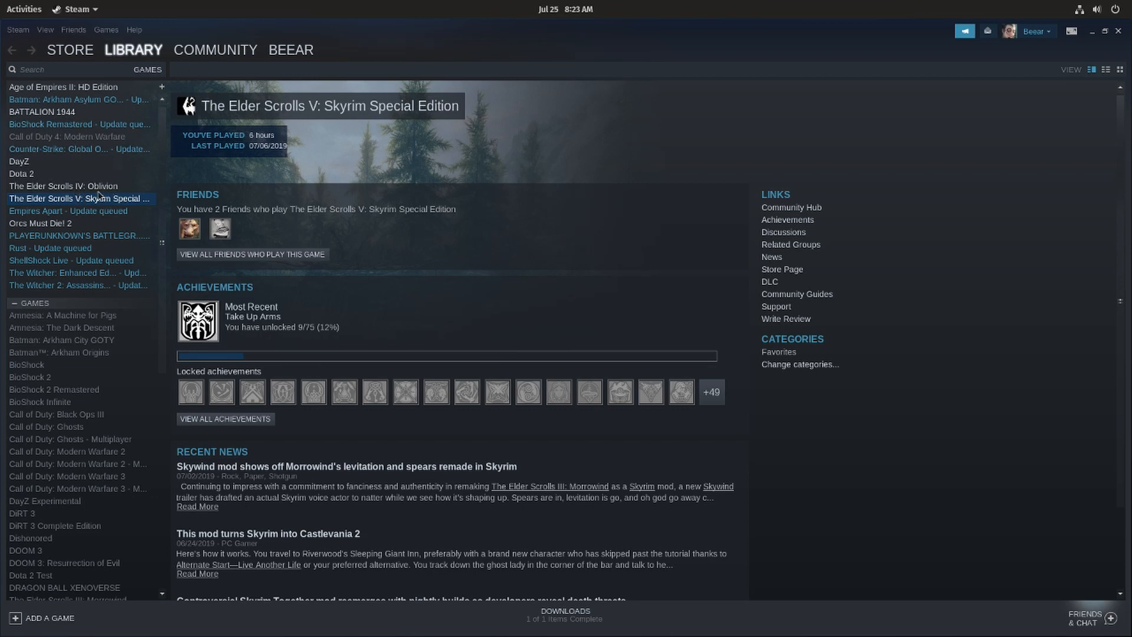
Step: Filter the library to SteamOS + Linux games and view The Witcher 2: Assassins of Kings Enhanced Edition
{"action": "left_click", "coordinate": [62, 186]}
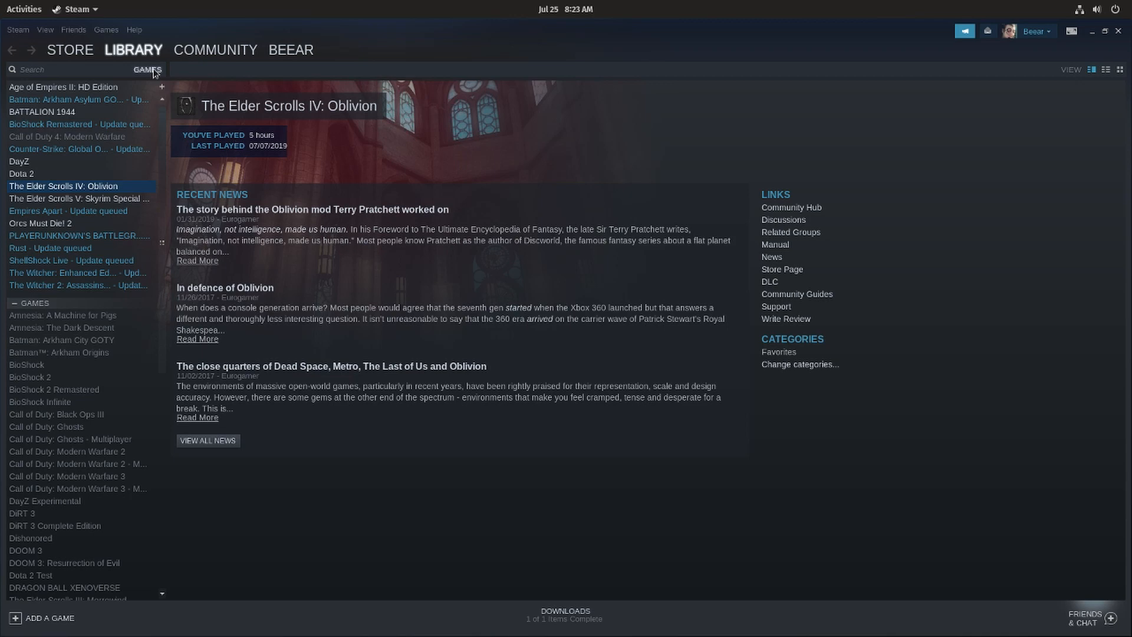
{"action": "left_click", "coordinate": [147, 69]}
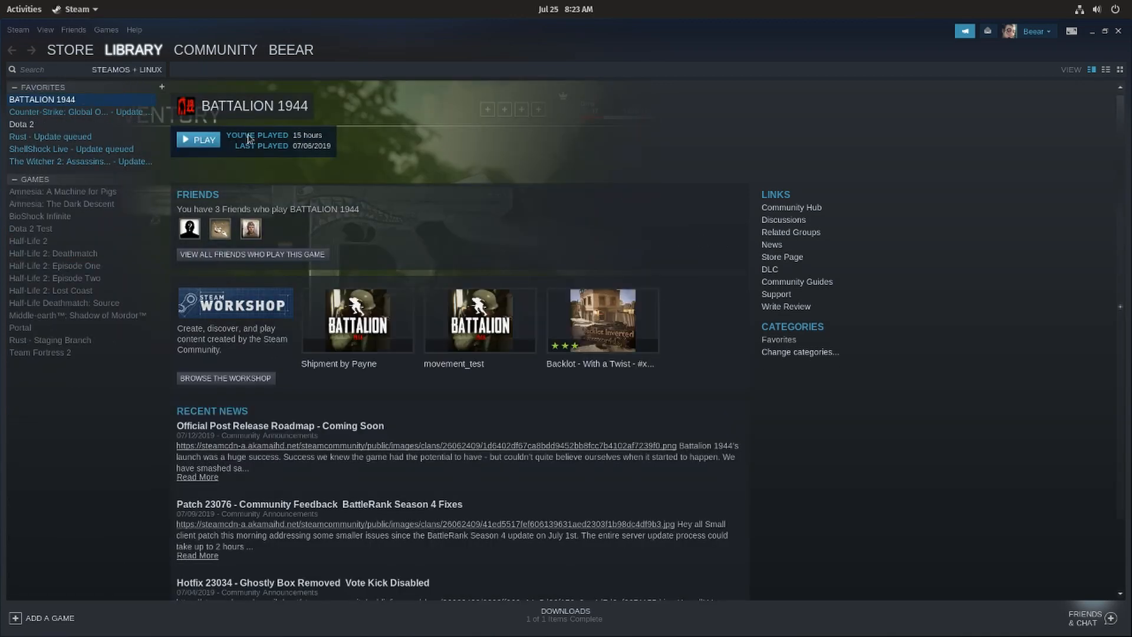
{"action": "left_click", "coordinate": [79, 162]}
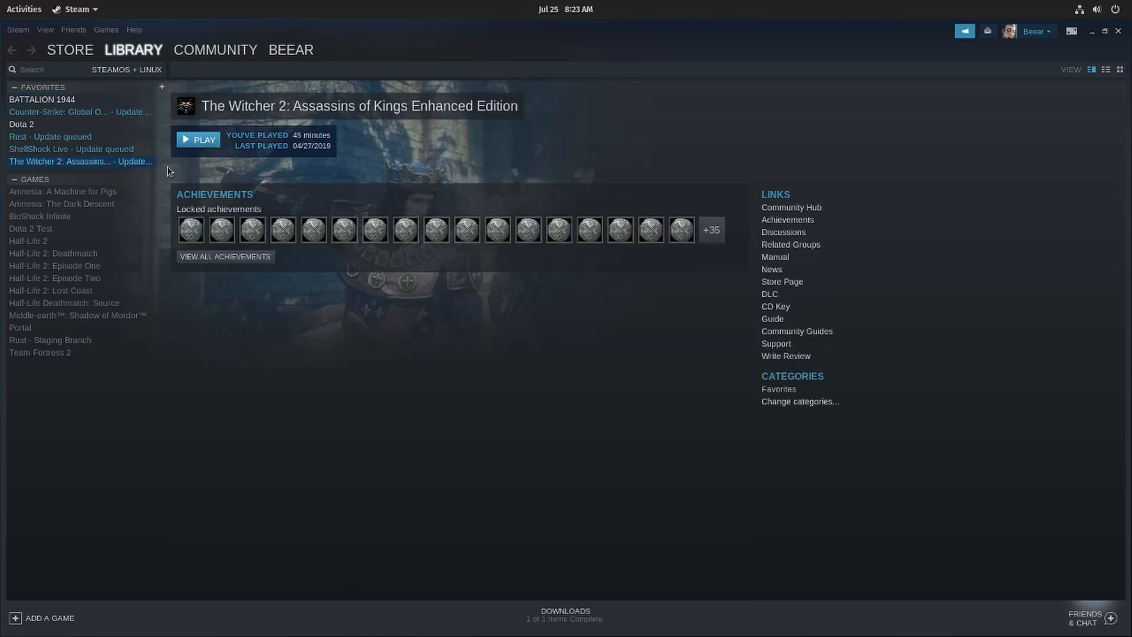
{"action": "right_click", "coordinate": [81, 162]}
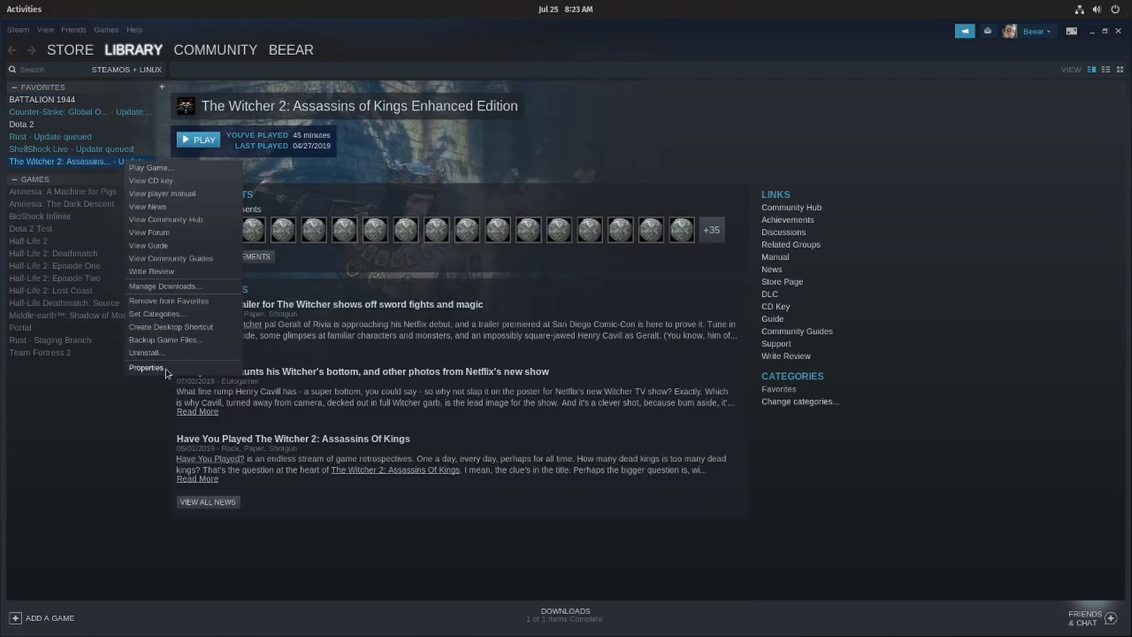
{"action": "left_click", "coordinate": [146, 368]}
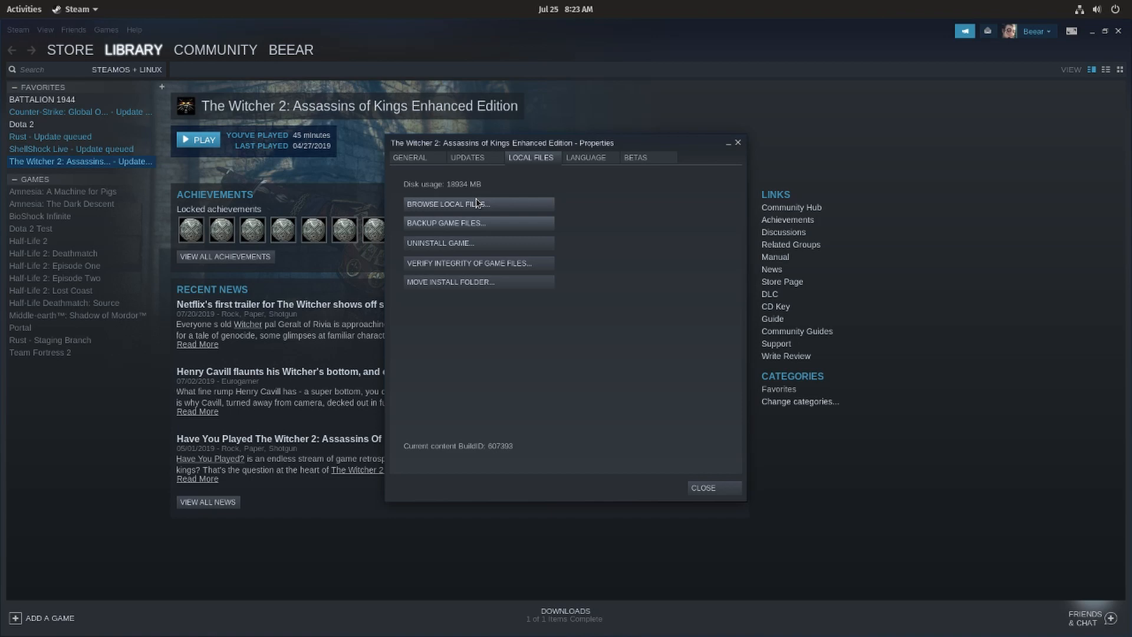
{"action": "mouse_move", "coordinate": [458, 211]}
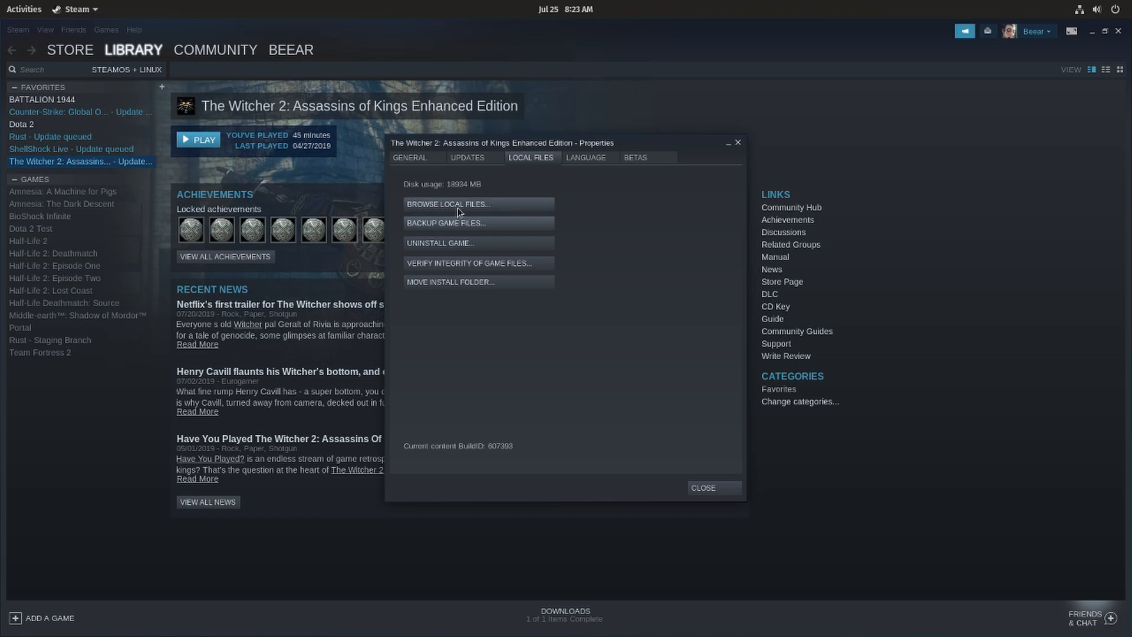
{"action": "left_click", "coordinate": [446, 204]}
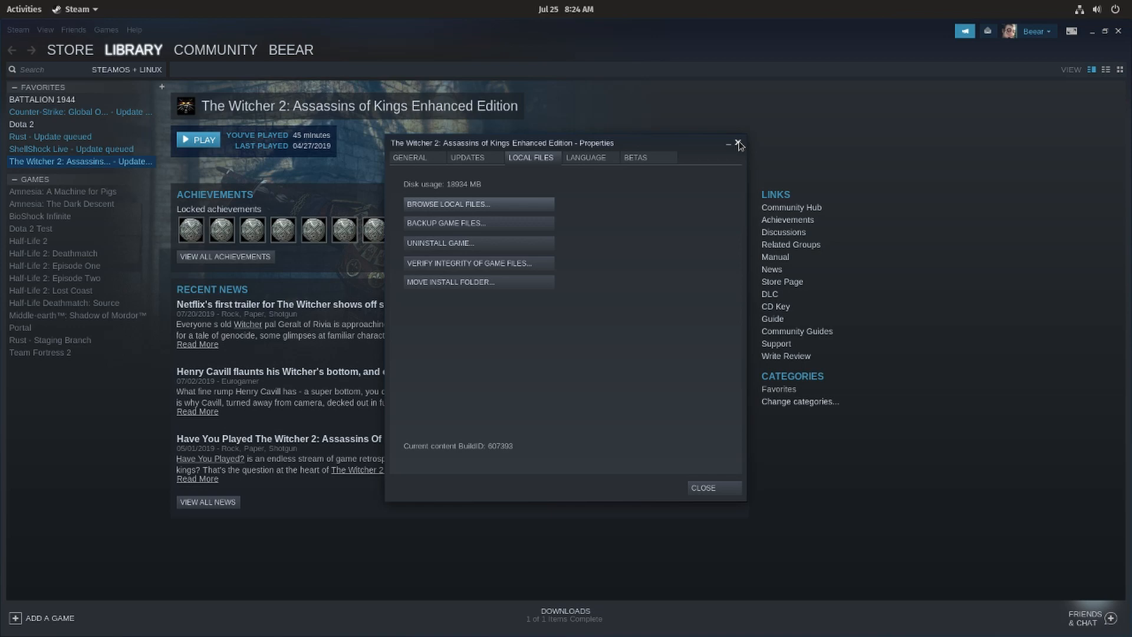
{"action": "left_click", "coordinate": [739, 144]}
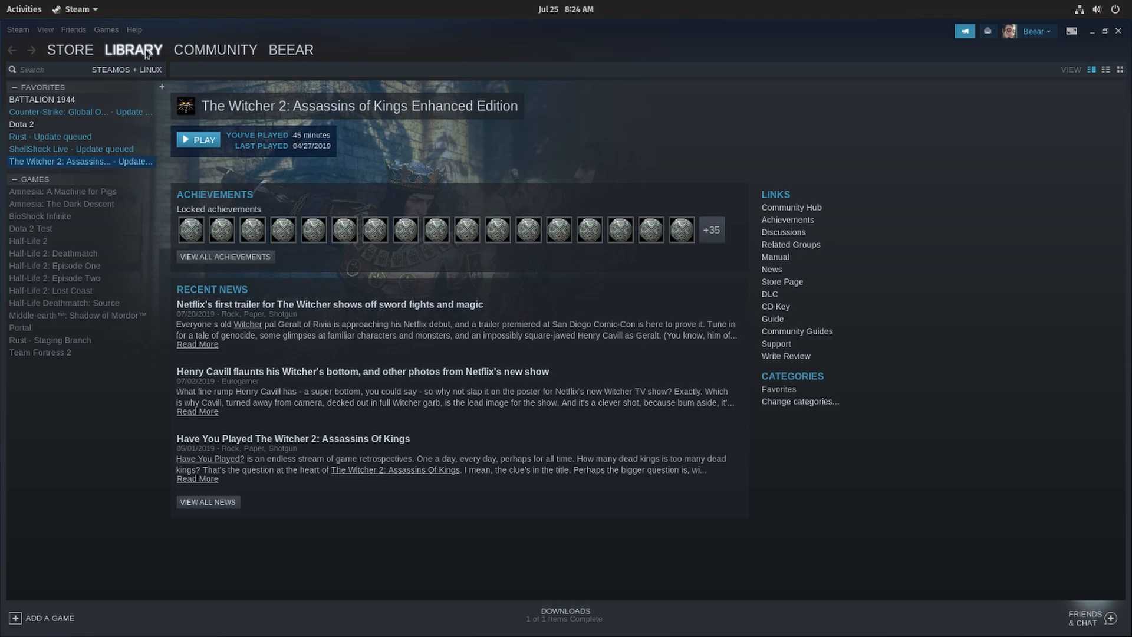
Step: Reset the library filter to all Games and view The Elder Scrolls IV: Oblivion's page
{"action": "left_click", "coordinate": [126, 70]}
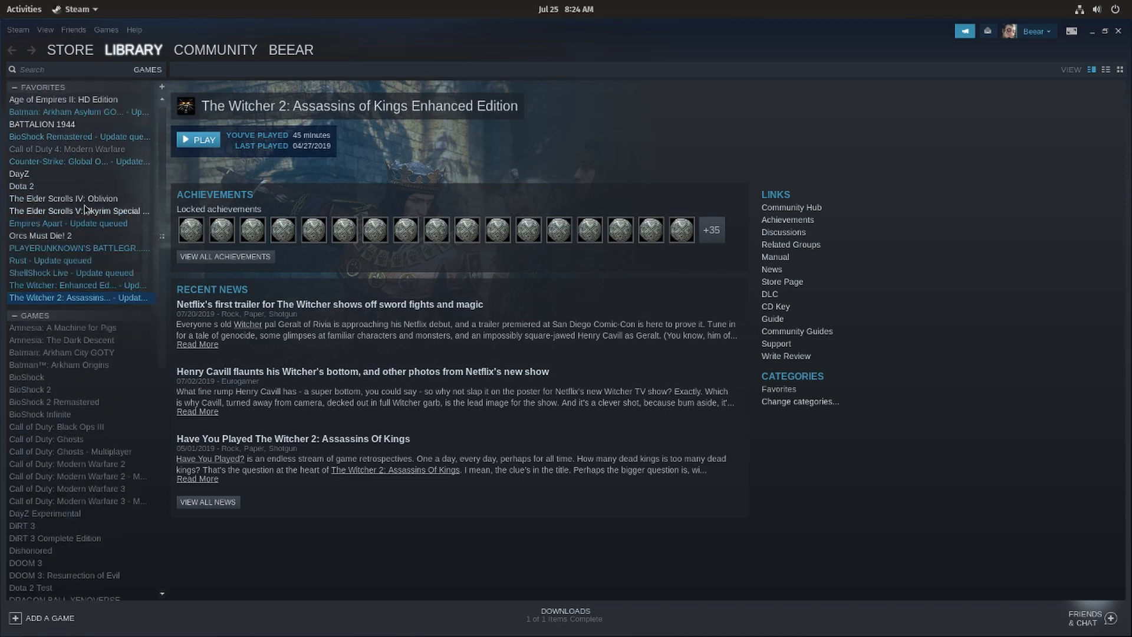
{"action": "left_click", "coordinate": [78, 210]}
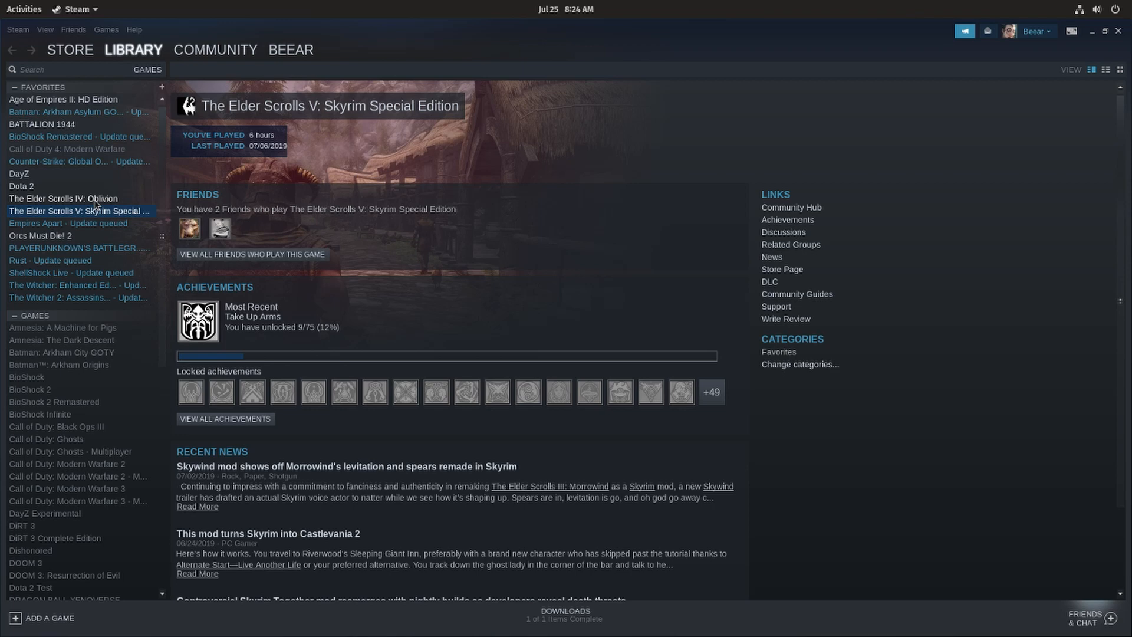
{"action": "left_click", "coordinate": [63, 199]}
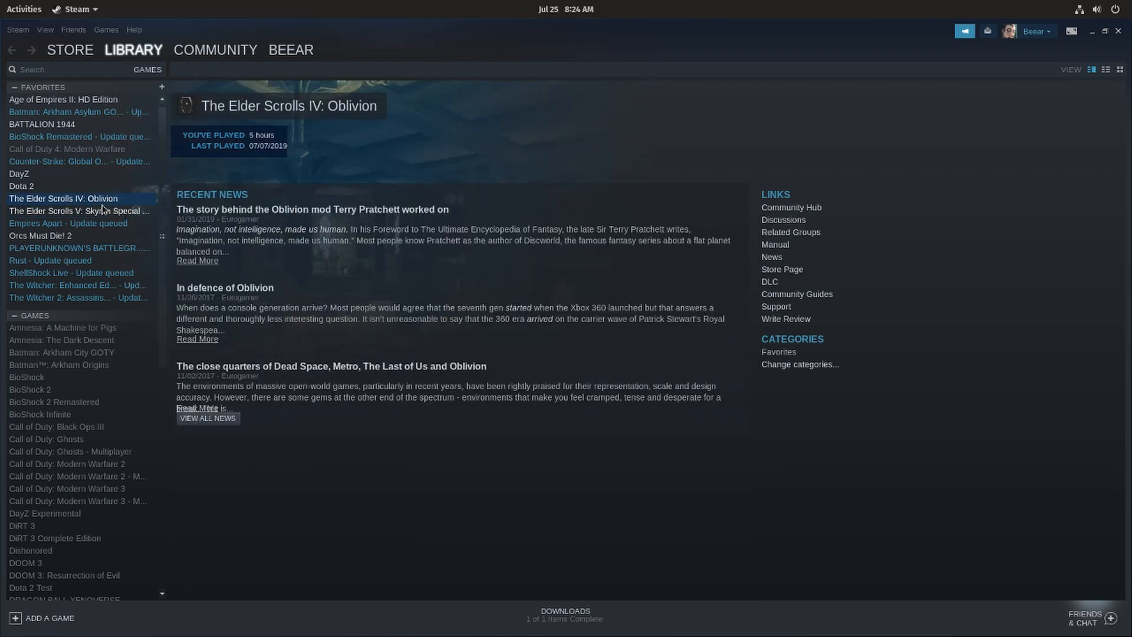
{"action": "mouse_move", "coordinate": [264, 163]}
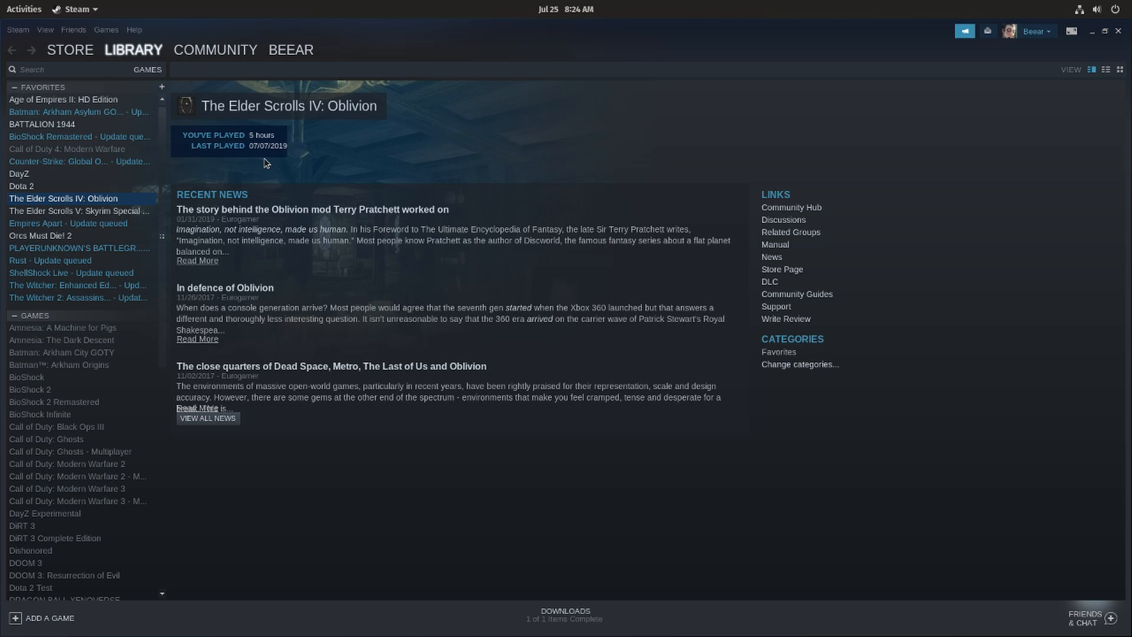
{"action": "mouse_move", "coordinate": [254, 117]}
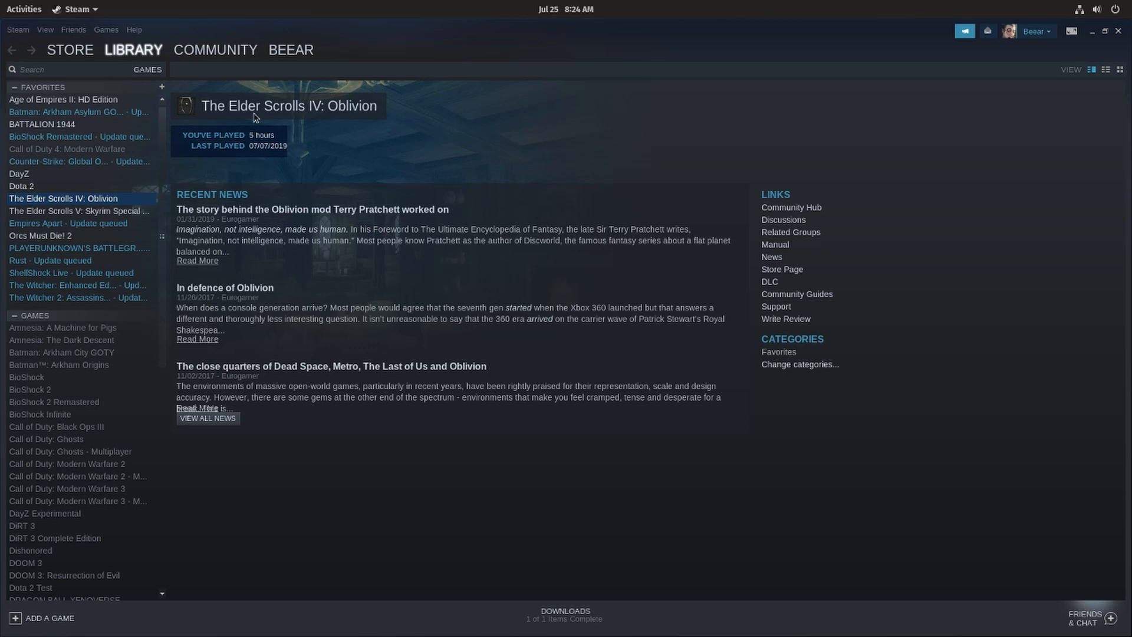
{"action": "mouse_move", "coordinate": [254, 119]}
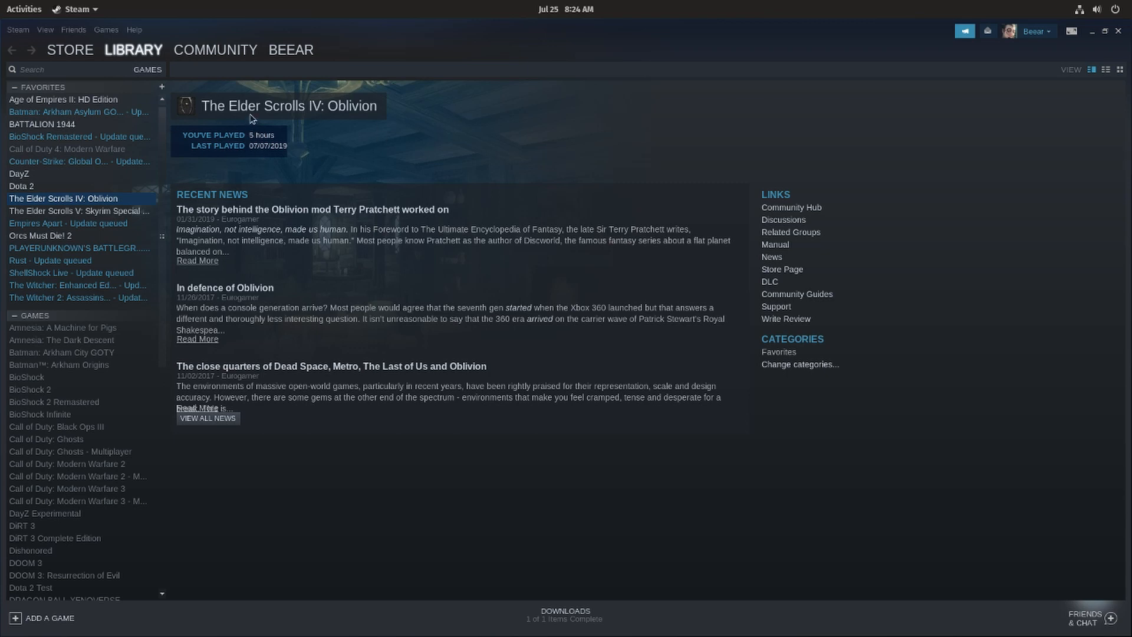
{"action": "mouse_move", "coordinate": [204, 99]}
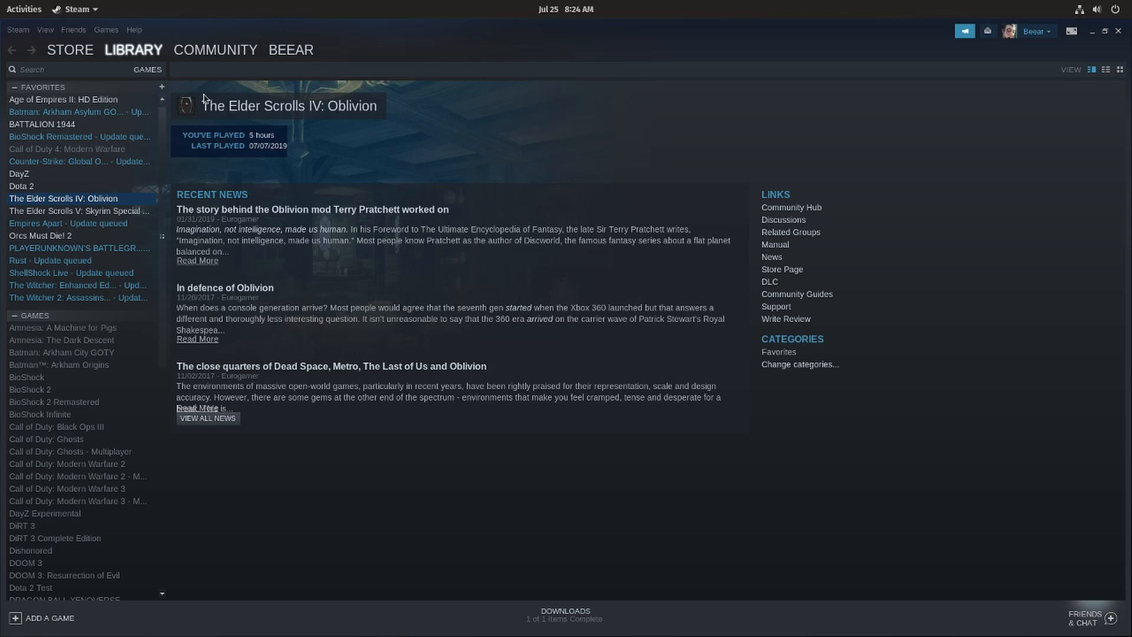
Step: In Steam Settings > Steam Play, enable Steam Play for all other titles with Proton 4.2-9
{"action": "left_click", "coordinate": [17, 30]}
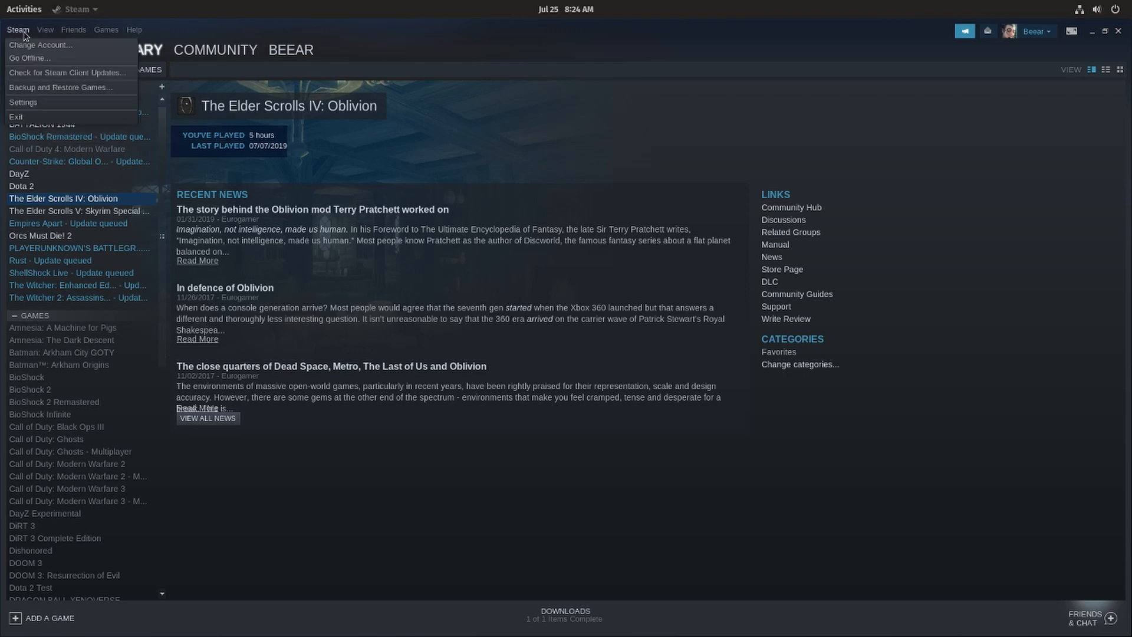
{"action": "mouse_move", "coordinate": [23, 101]}
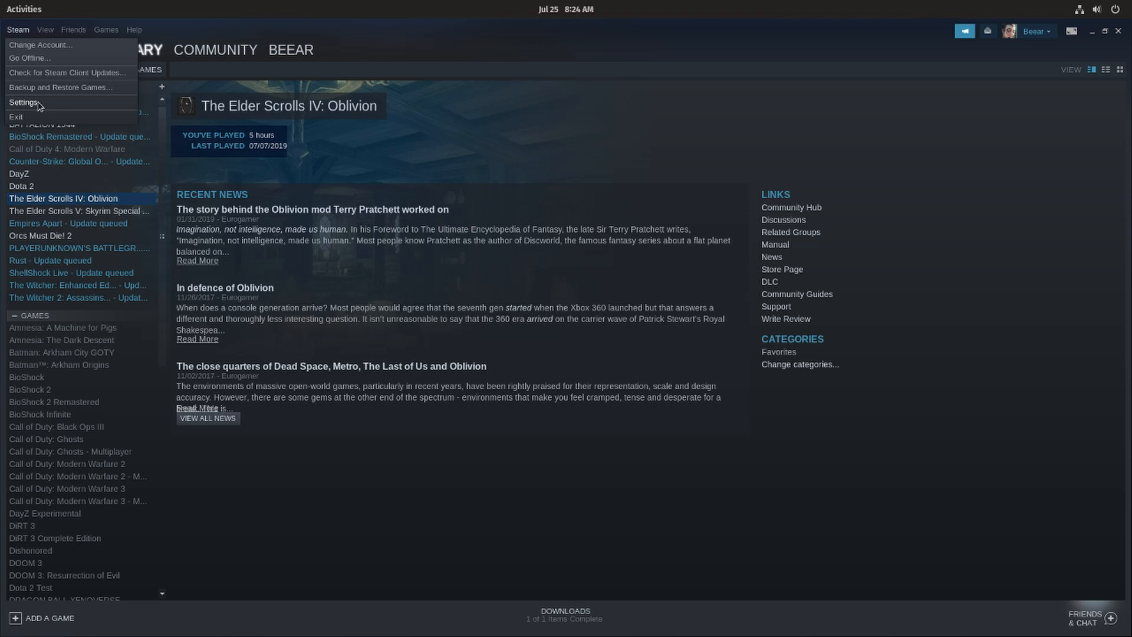
{"action": "left_click", "coordinate": [24, 101]}
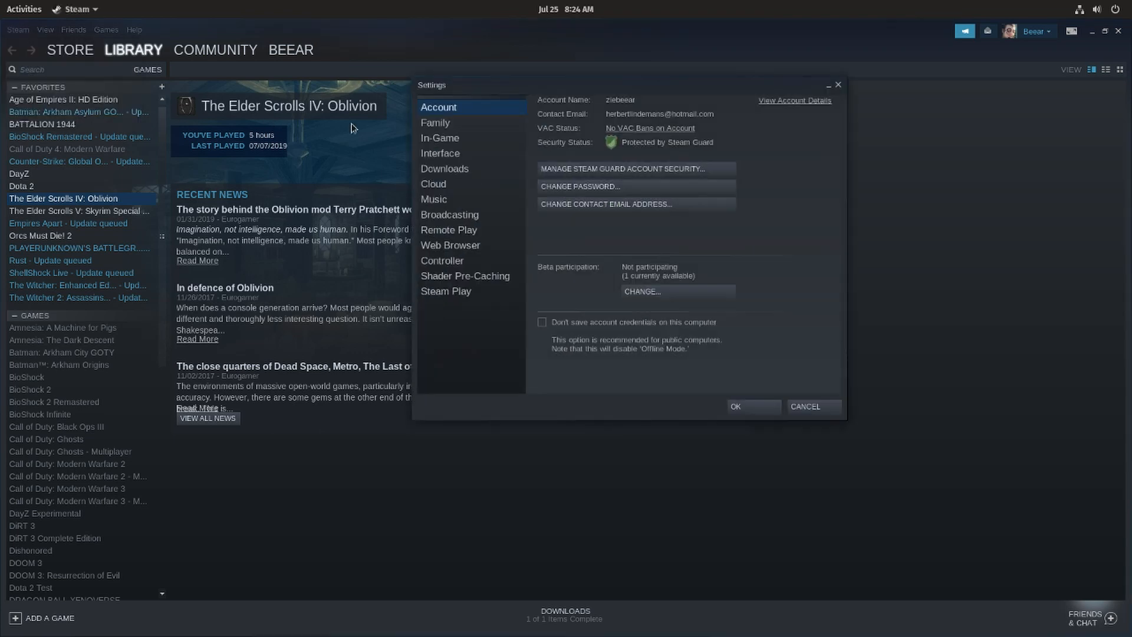
{"action": "left_click", "coordinate": [445, 291]}
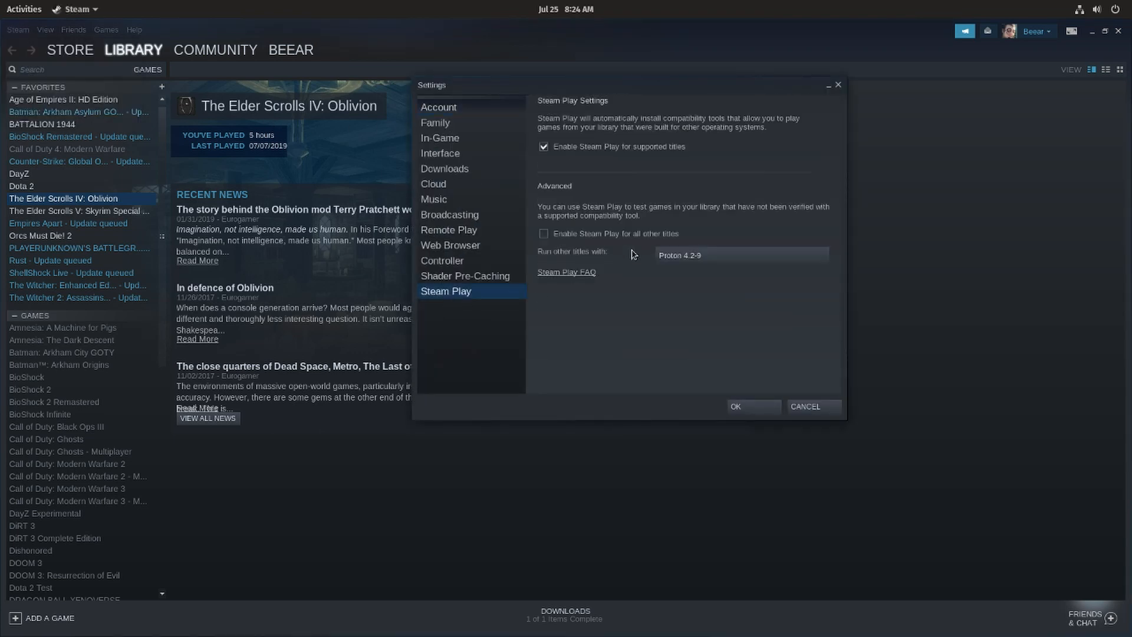
{"action": "left_click", "coordinate": [543, 234]}
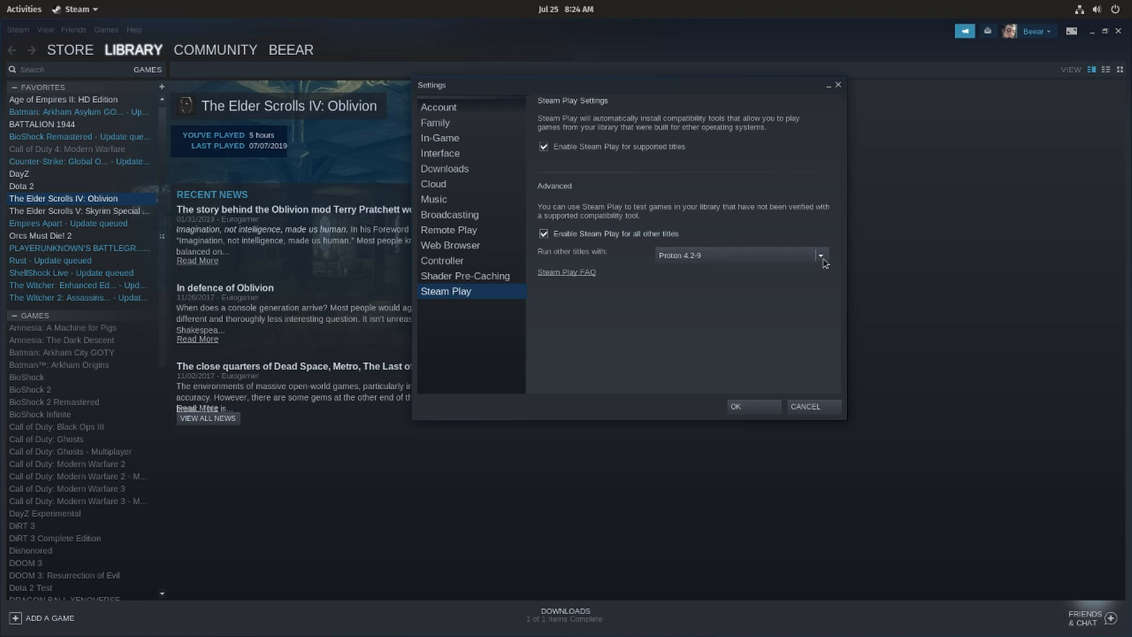
{"action": "mouse_move", "coordinate": [806, 343]}
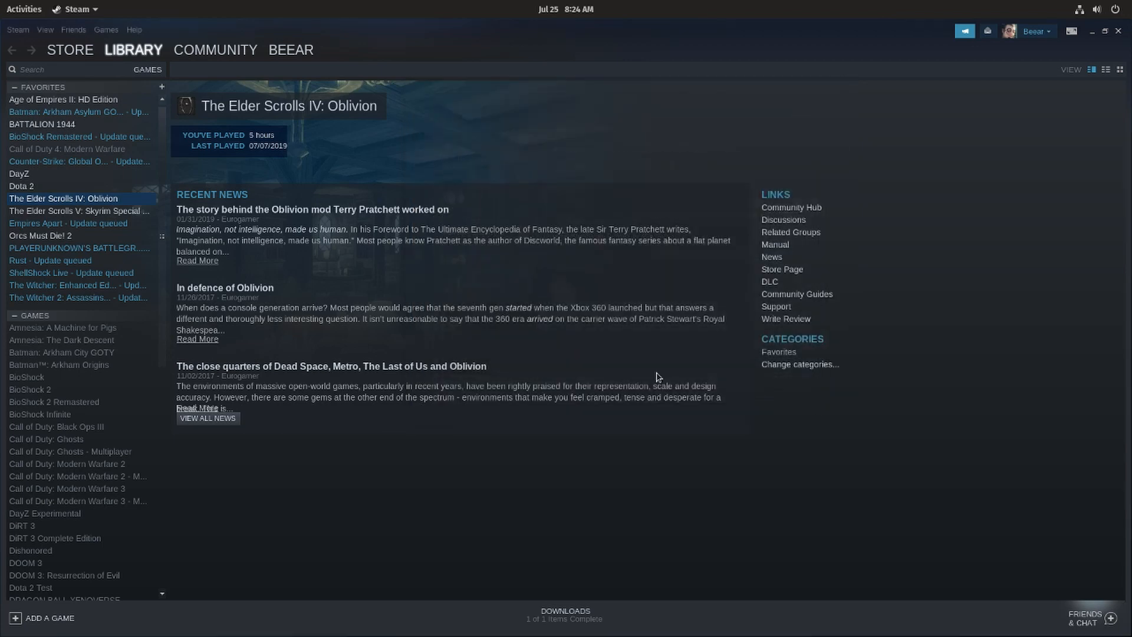
{"action": "right_click", "coordinate": [63, 198]}
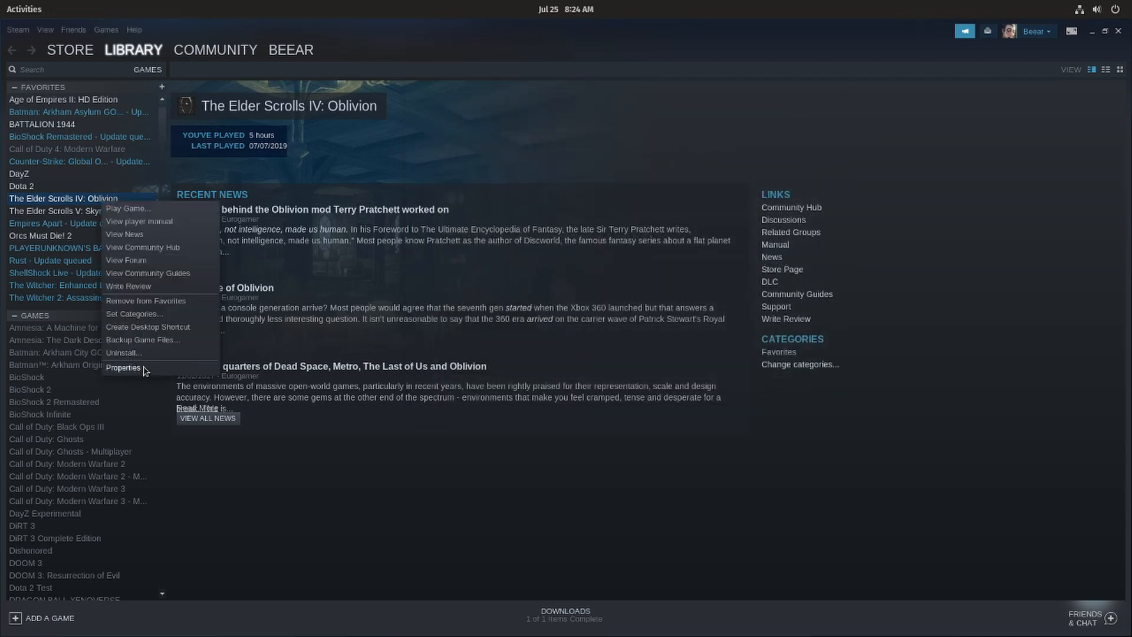
{"action": "left_click", "coordinate": [123, 368]}
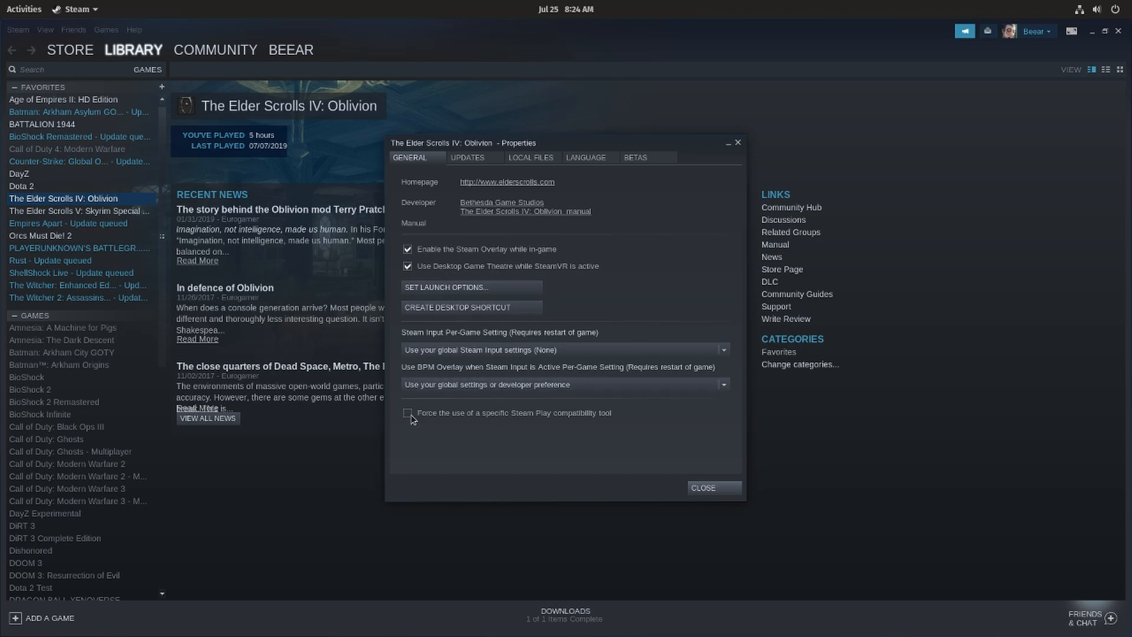
{"action": "left_click", "coordinate": [408, 413]}
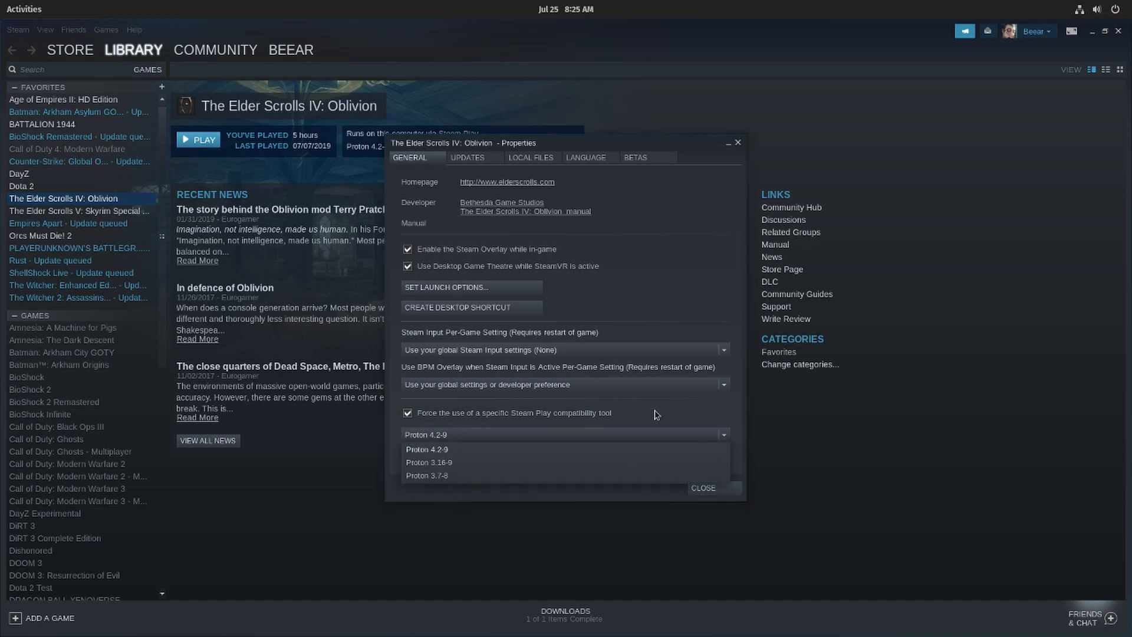
{"action": "left_click", "coordinate": [702, 487]}
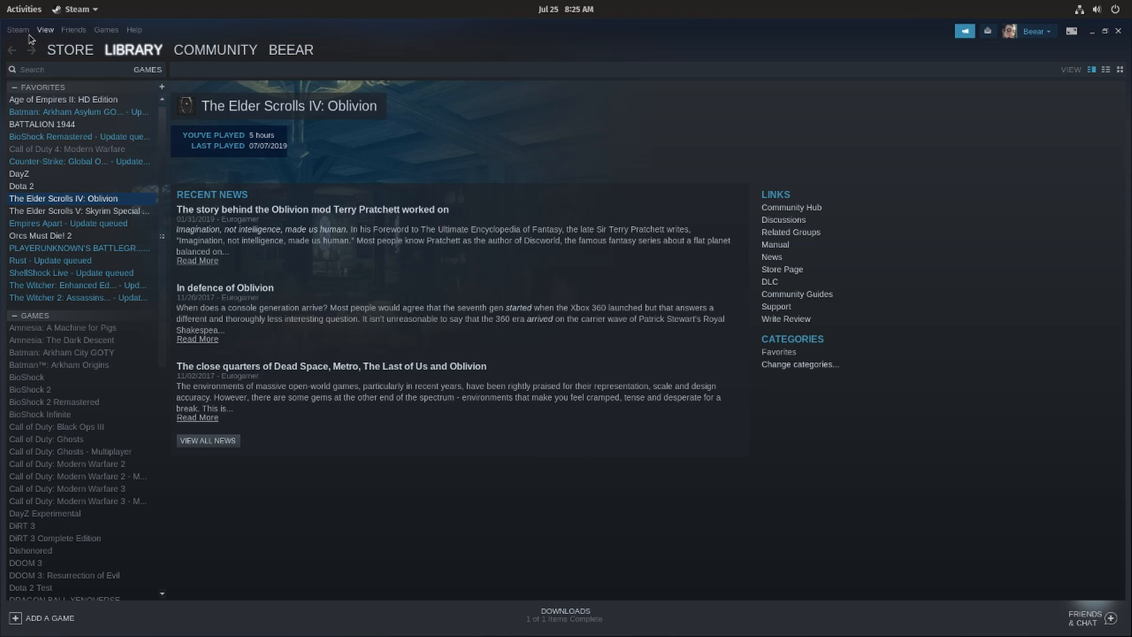
Step: Re-enable Steam Play for all other titles, confirm with OK and restart Steam to apply it
{"action": "left_click", "coordinate": [18, 29]}
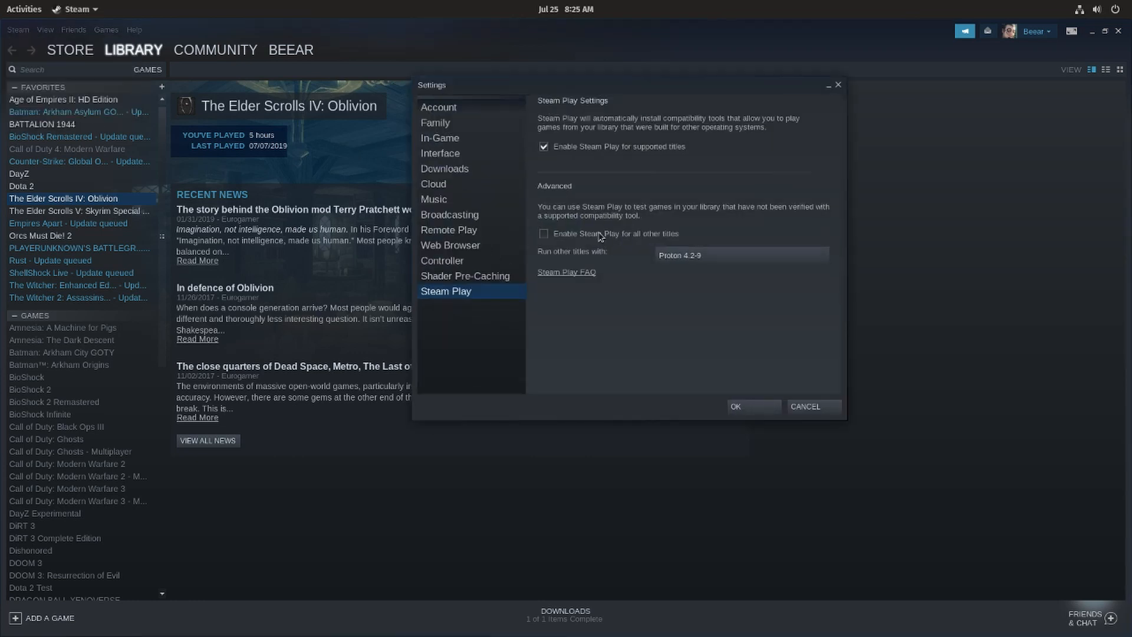
{"action": "left_click", "coordinate": [543, 234]}
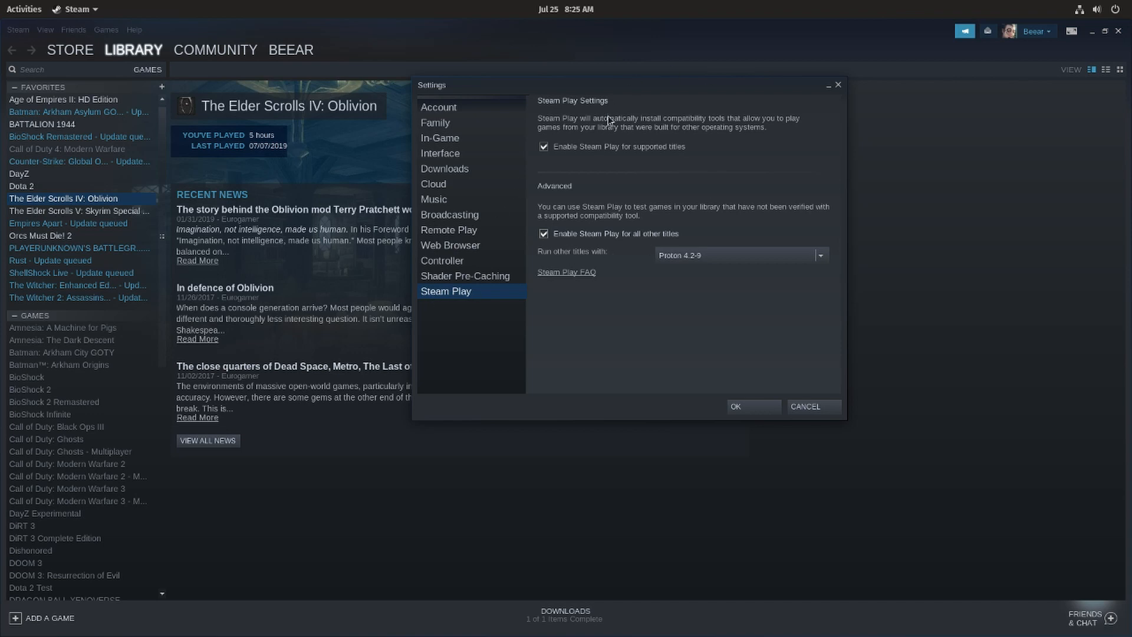
{"action": "left_click", "coordinate": [734, 405]}
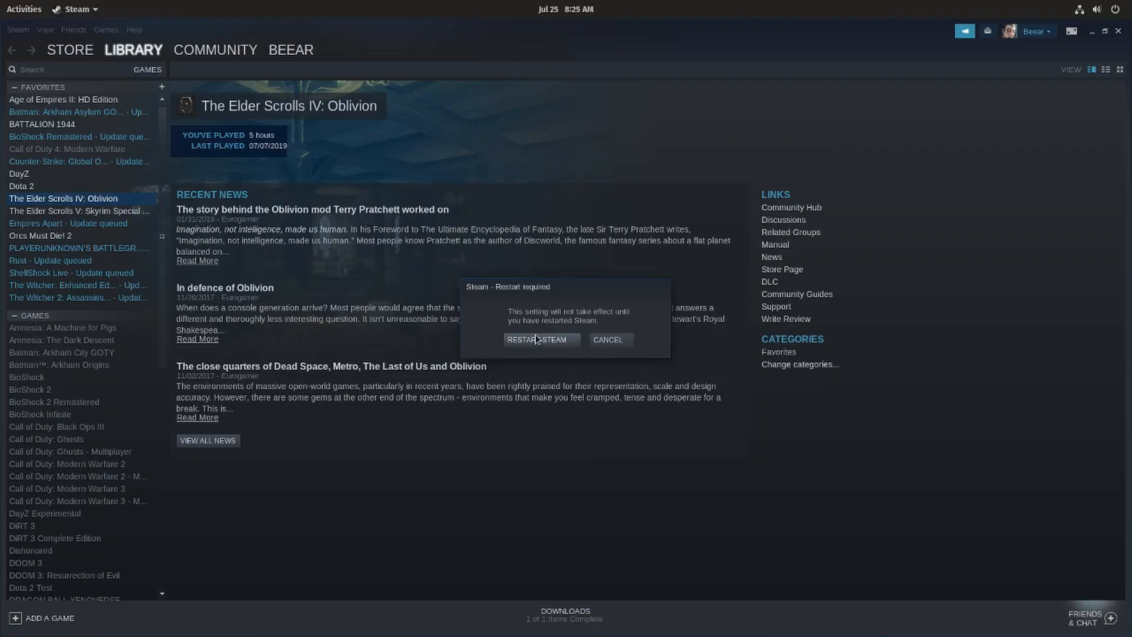
{"action": "left_click", "coordinate": [538, 339]}
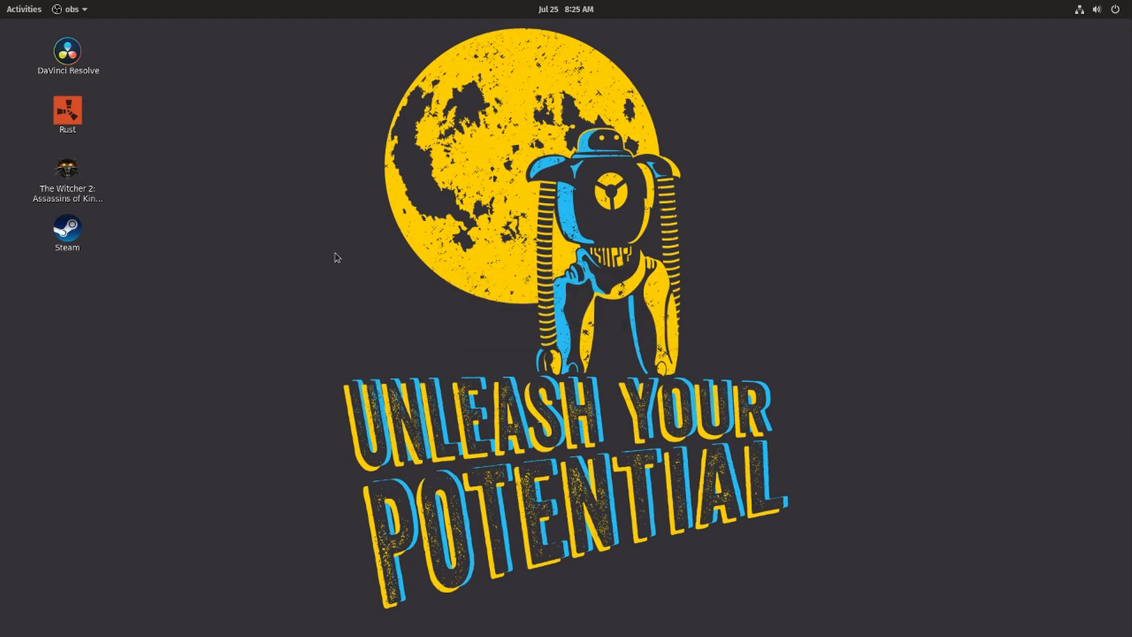
Step: Relaunch Steam from the desktop icon so Oblivion shows as playable via Proton 4.2-9
{"action": "double_click", "coordinate": [66, 228]}
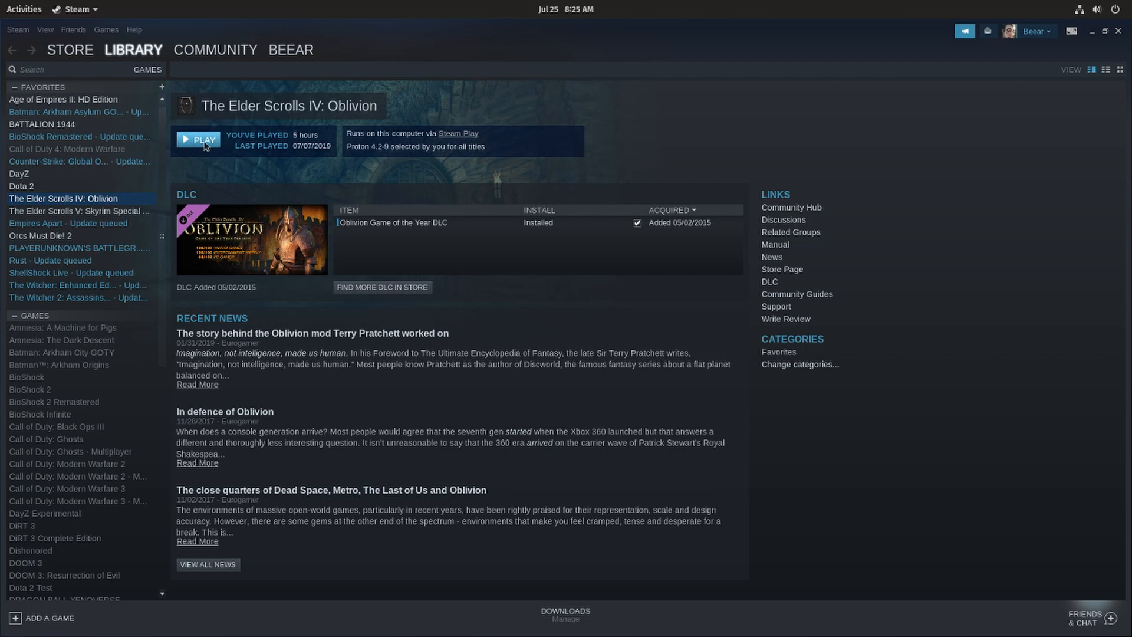
{"action": "mouse_move", "coordinate": [207, 111]}
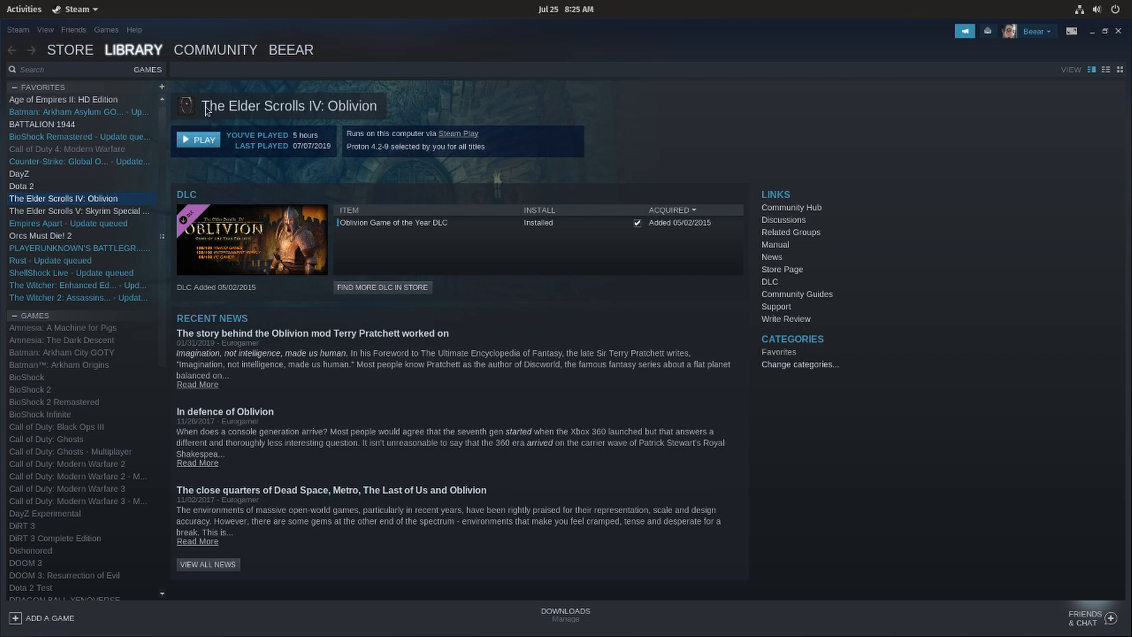
{"action": "mouse_move", "coordinate": [501, 76]}
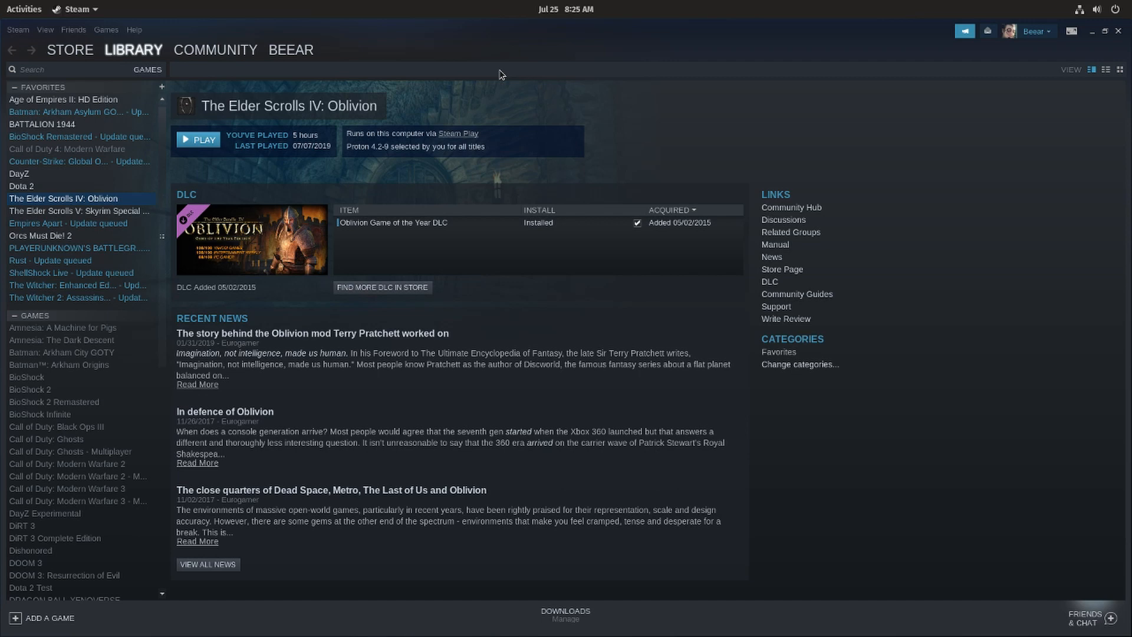
{"action": "mouse_move", "coordinate": [581, 60]}
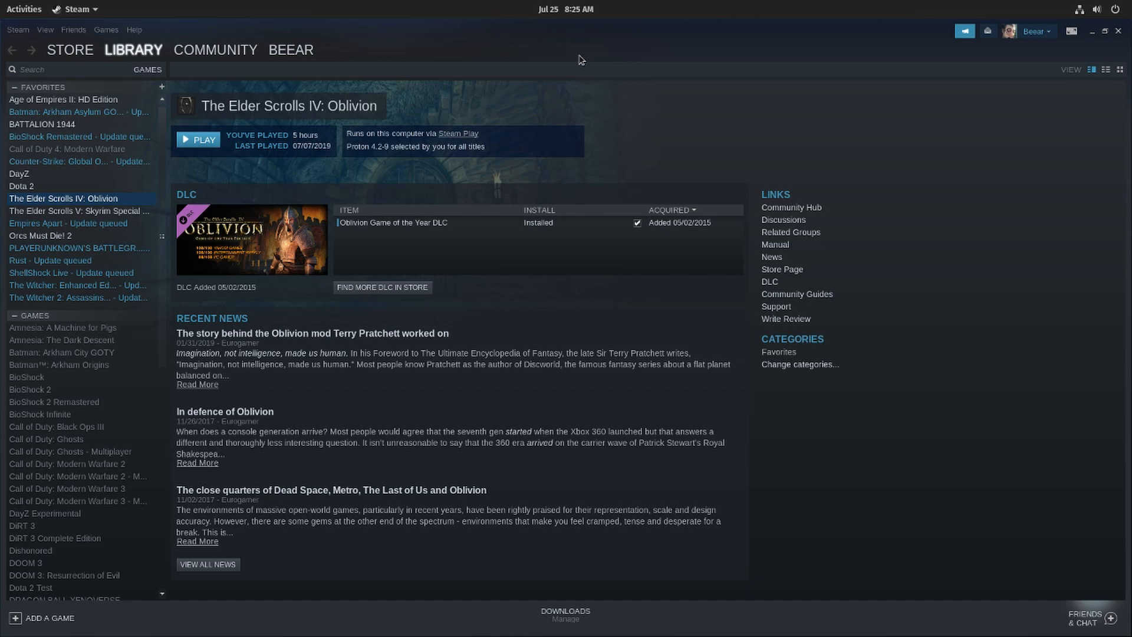
{"action": "mouse_move", "coordinate": [46, 20]}
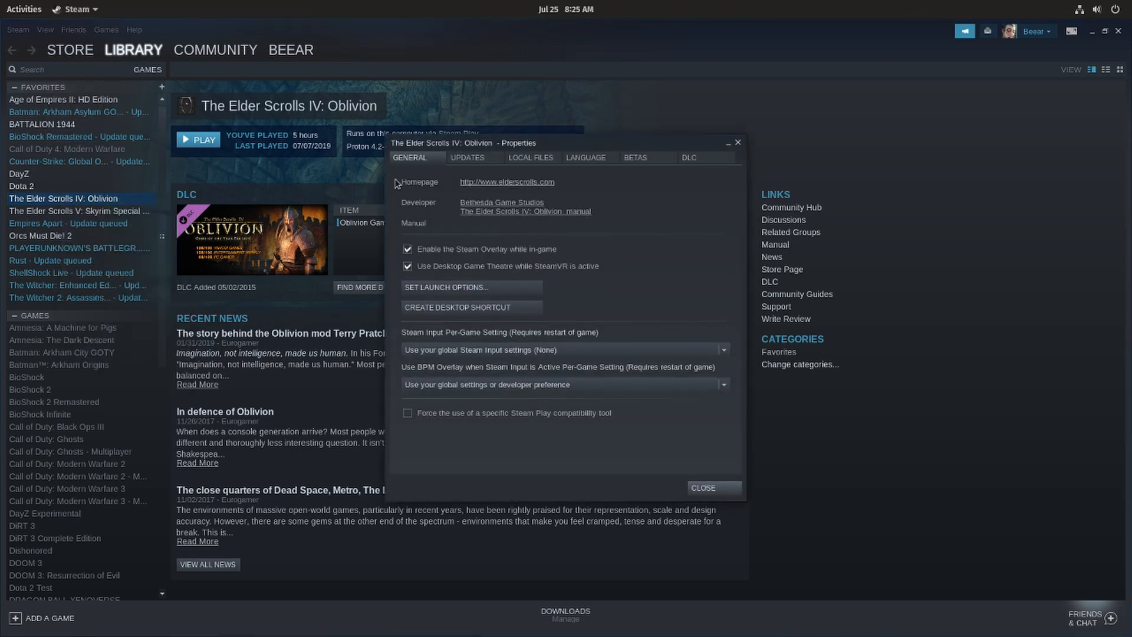
Step: Browse Oblivion's Local Files install folder, then go up to the Steam library folder
{"action": "left_click", "coordinate": [530, 157]}
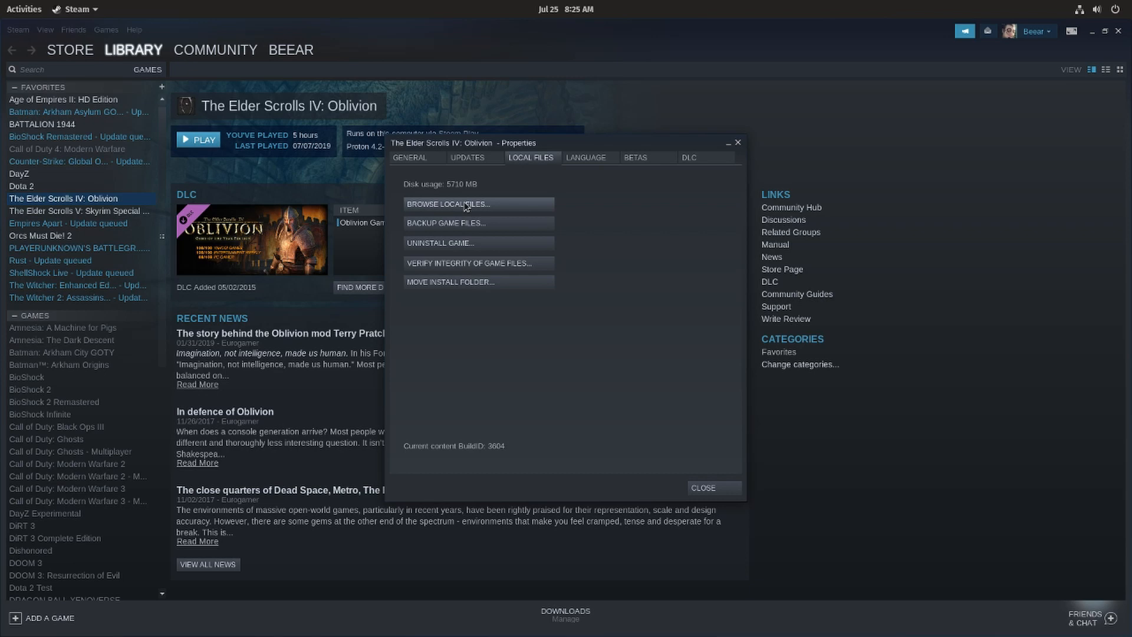
{"action": "left_click", "coordinate": [448, 204]}
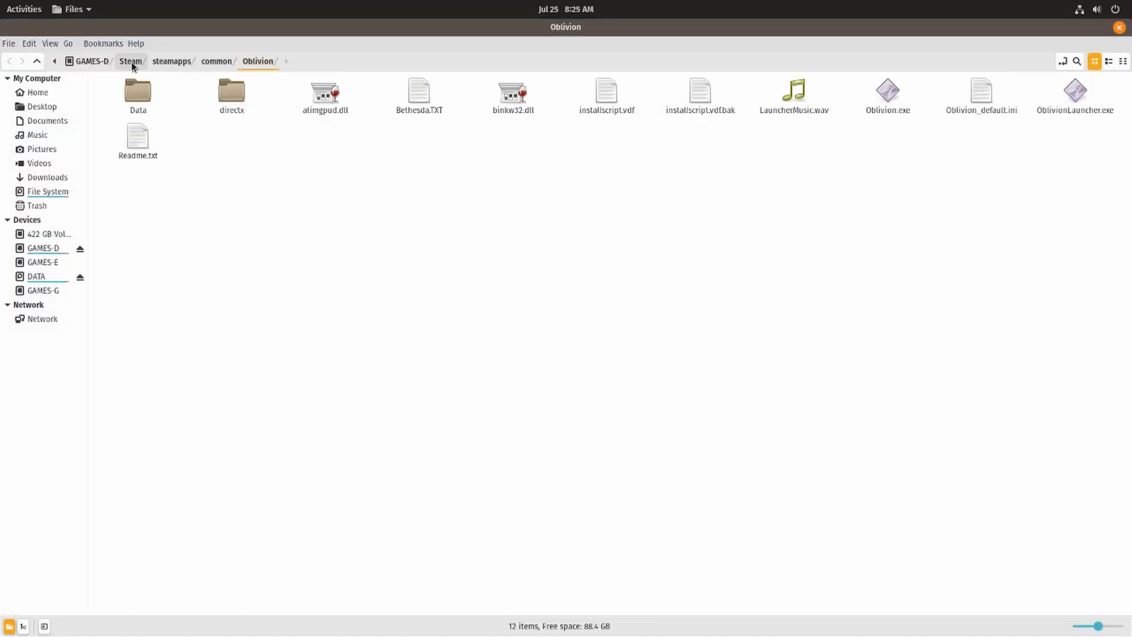
{"action": "left_click", "coordinate": [131, 60]}
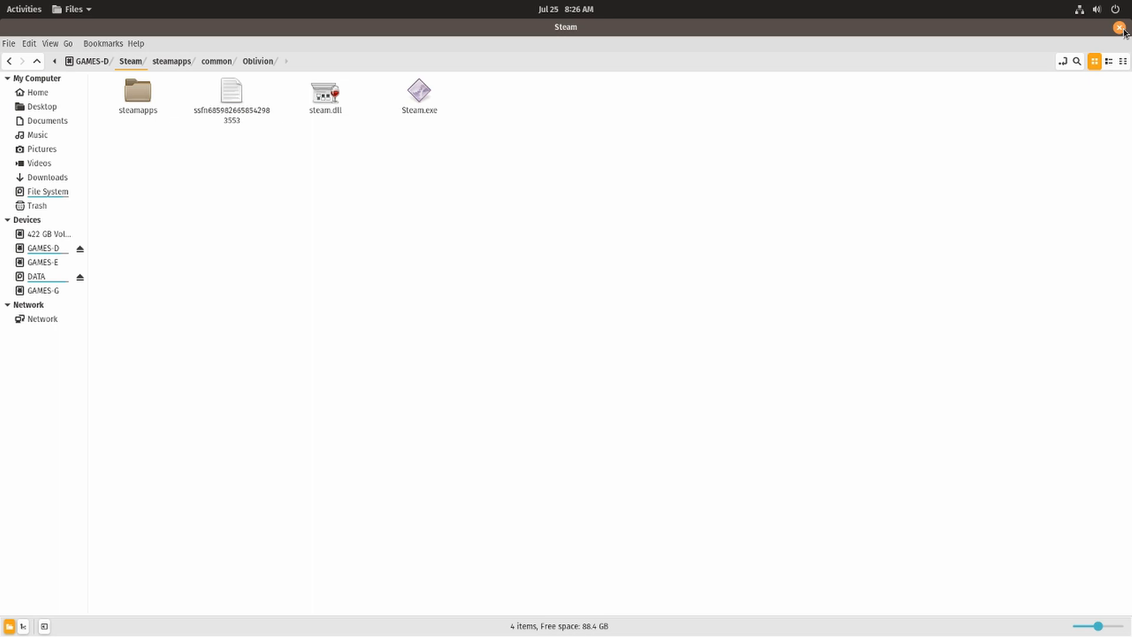
{"action": "mouse_move", "coordinate": [1119, 33]}
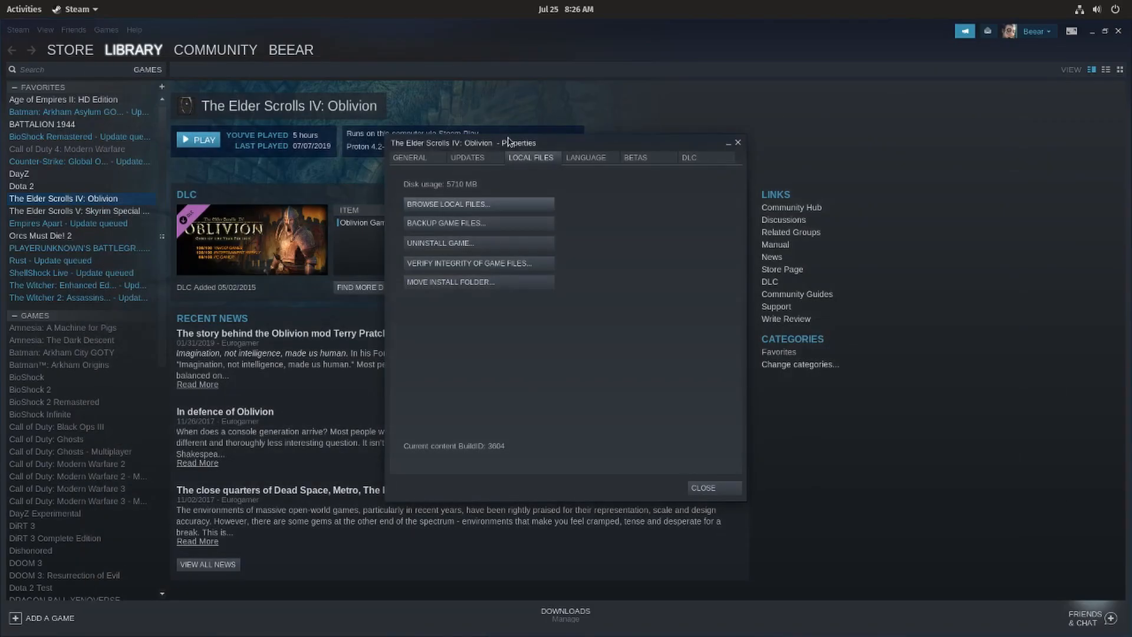
Step: Dismiss Oblivion's Properties dialog, returning to its library page with Play available
{"action": "left_click", "coordinate": [700, 487]}
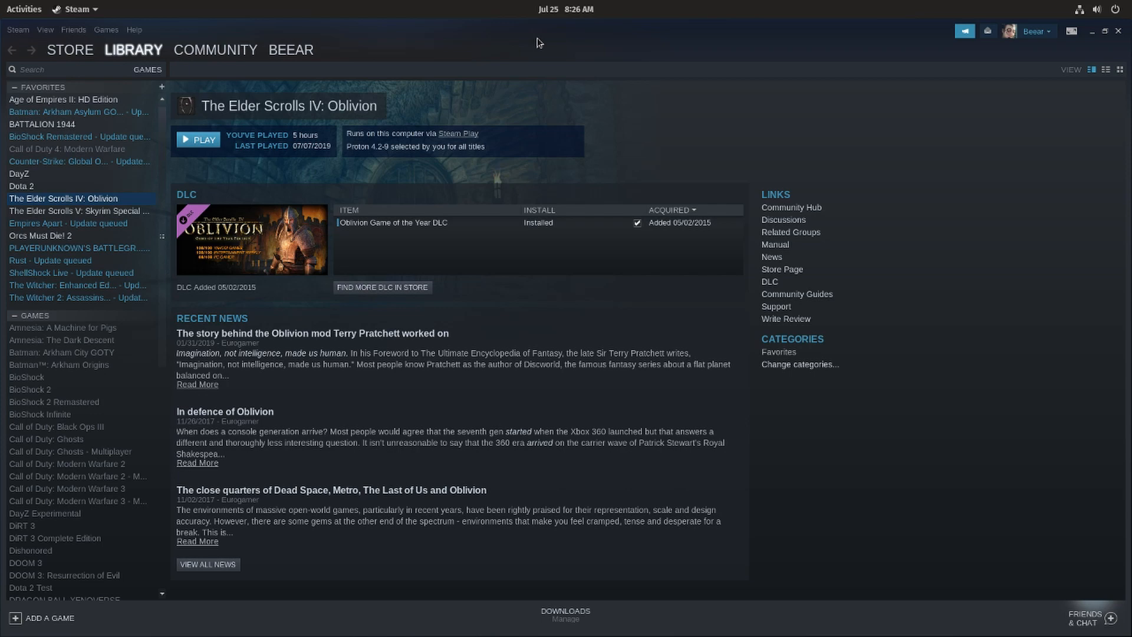
{"action": "mouse_move", "coordinate": [459, 78]}
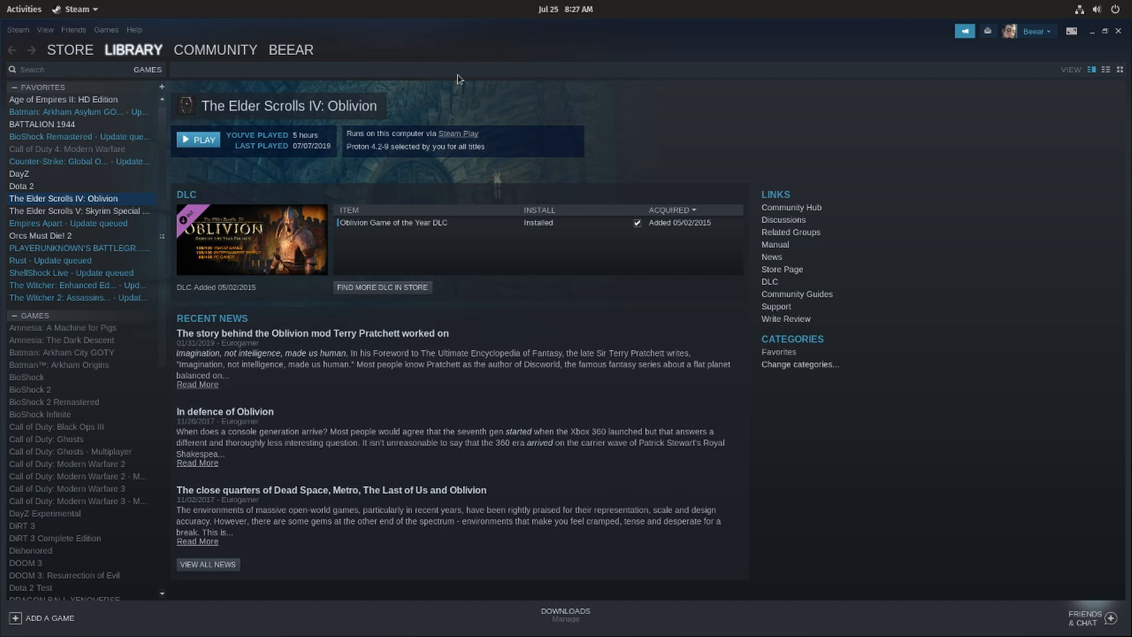
Step: Return to Oblivion's page from Skyrim Special Edition and launch Oblivion with Play
{"action": "left_click", "coordinate": [78, 210]}
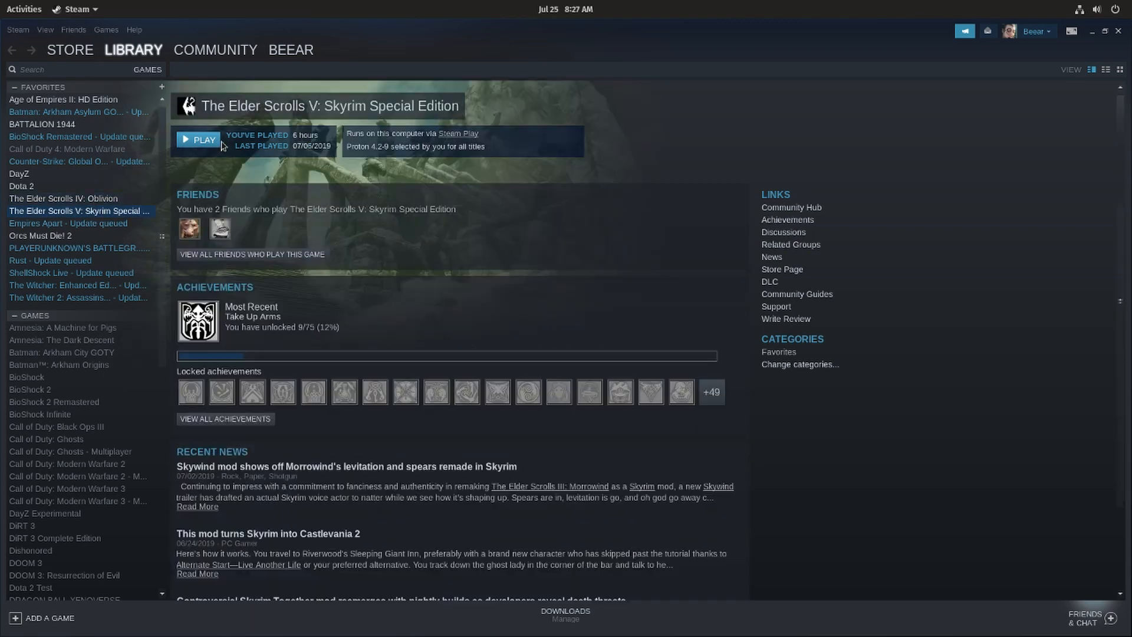
{"action": "mouse_move", "coordinate": [205, 149]}
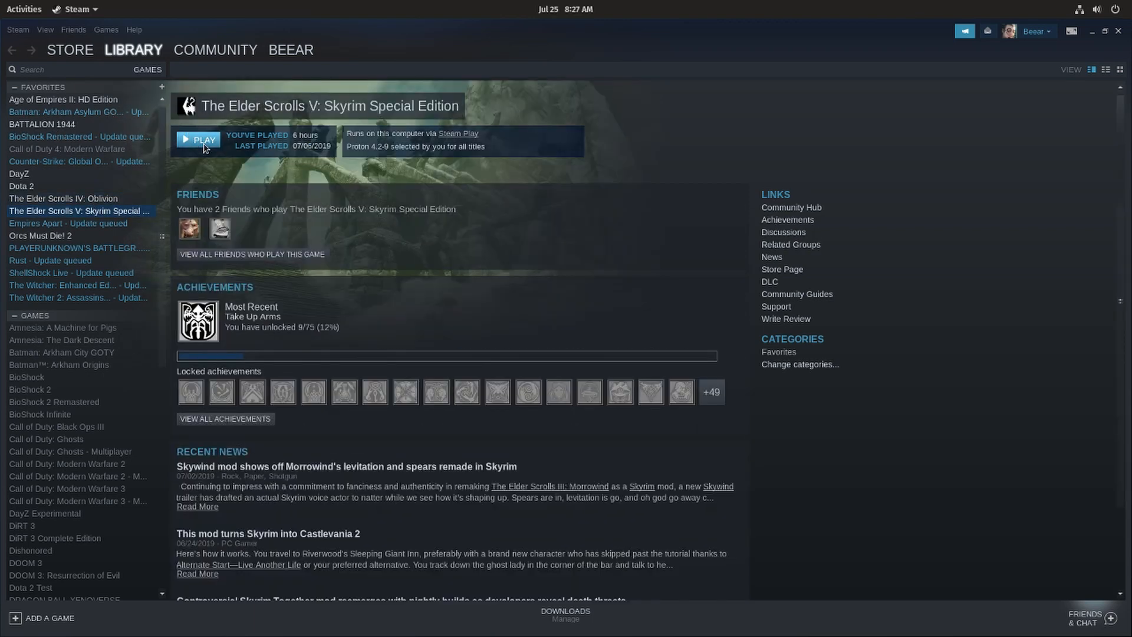
{"action": "left_click", "coordinate": [63, 198]}
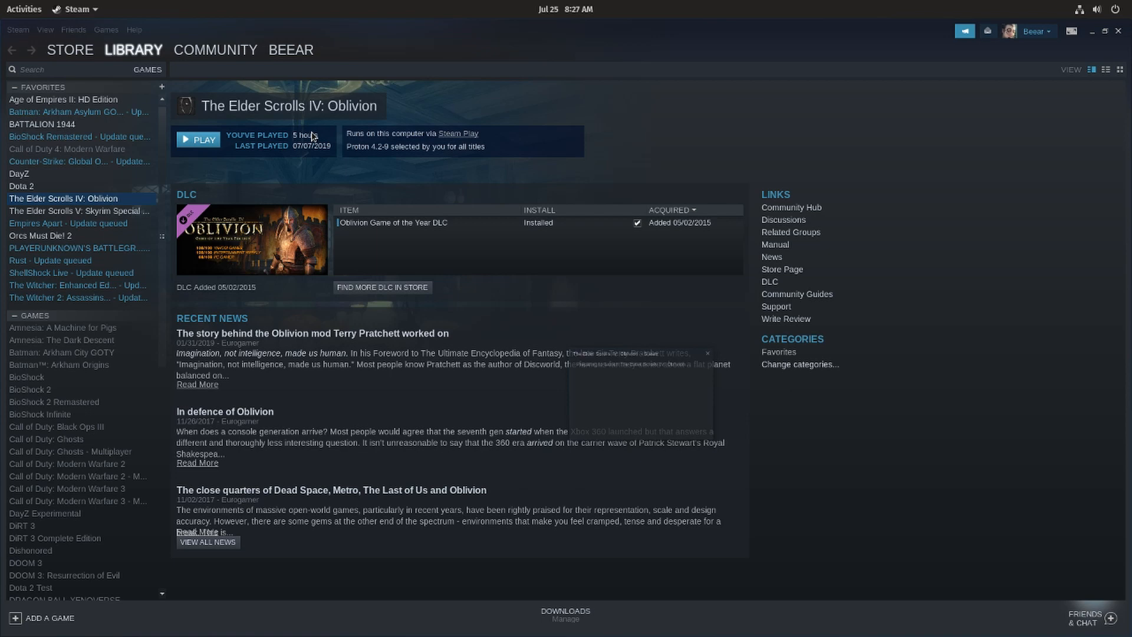
{"action": "left_click", "coordinate": [198, 139]}
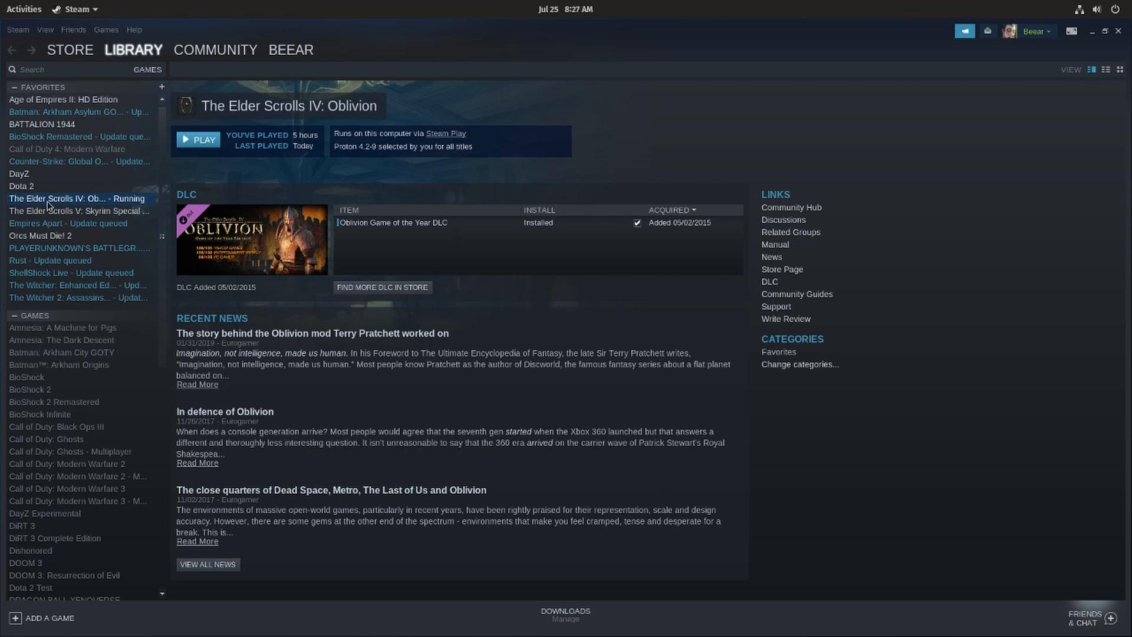
{"action": "mouse_move", "coordinate": [489, 258]}
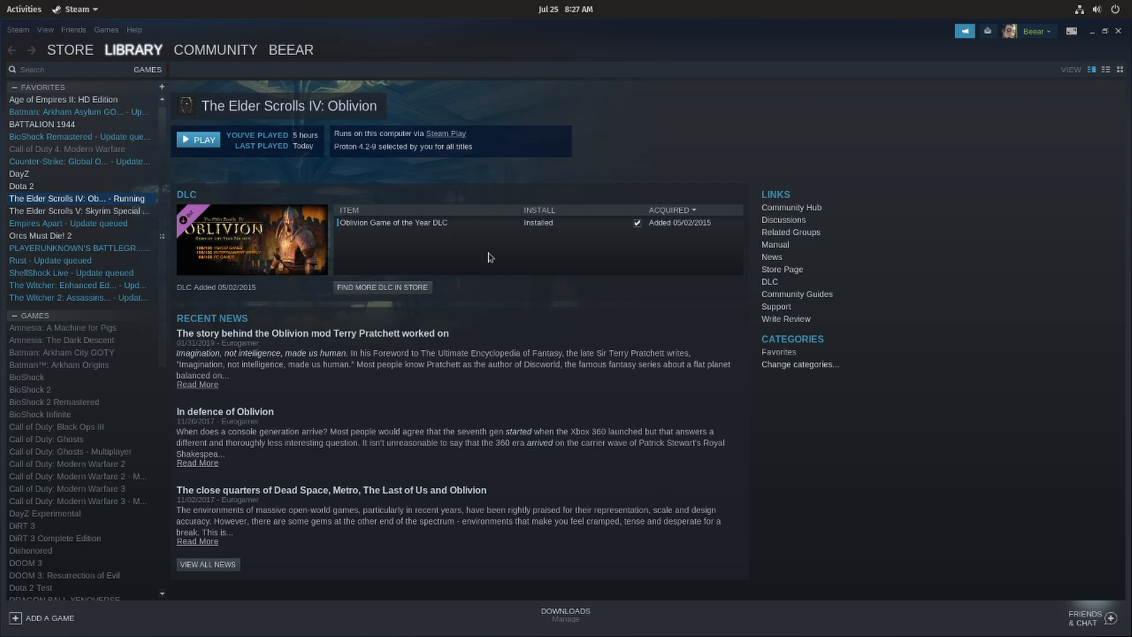
{"action": "left_click", "coordinate": [198, 139]}
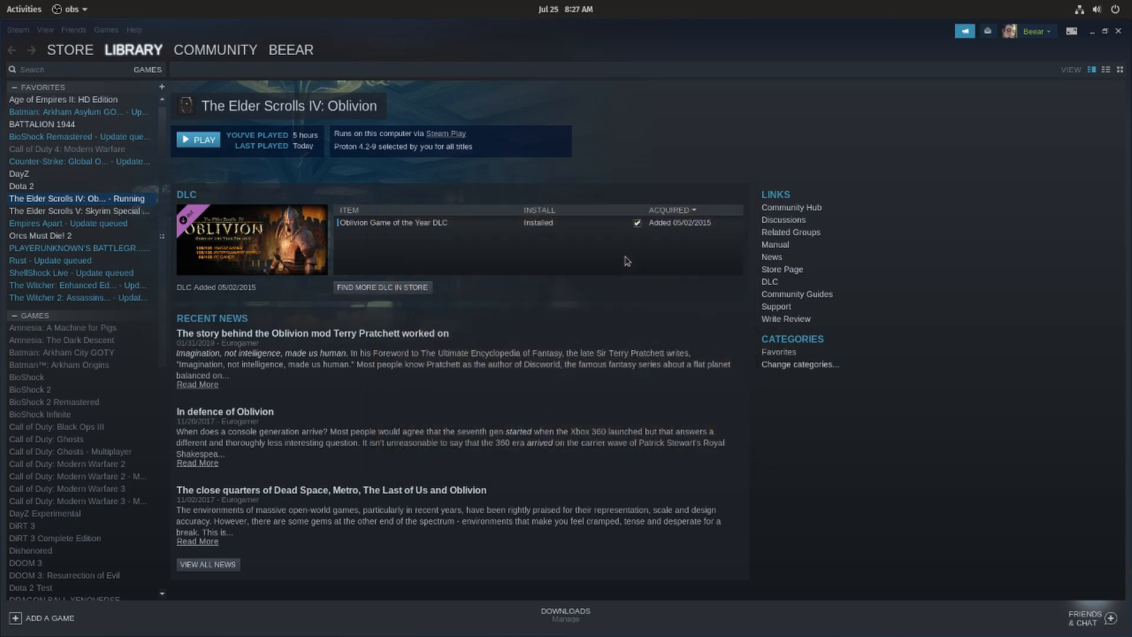
Step: Continue the most recent Oblivion saved game, loading into the torch-lit cave
{"action": "left_click", "coordinate": [198, 139]}
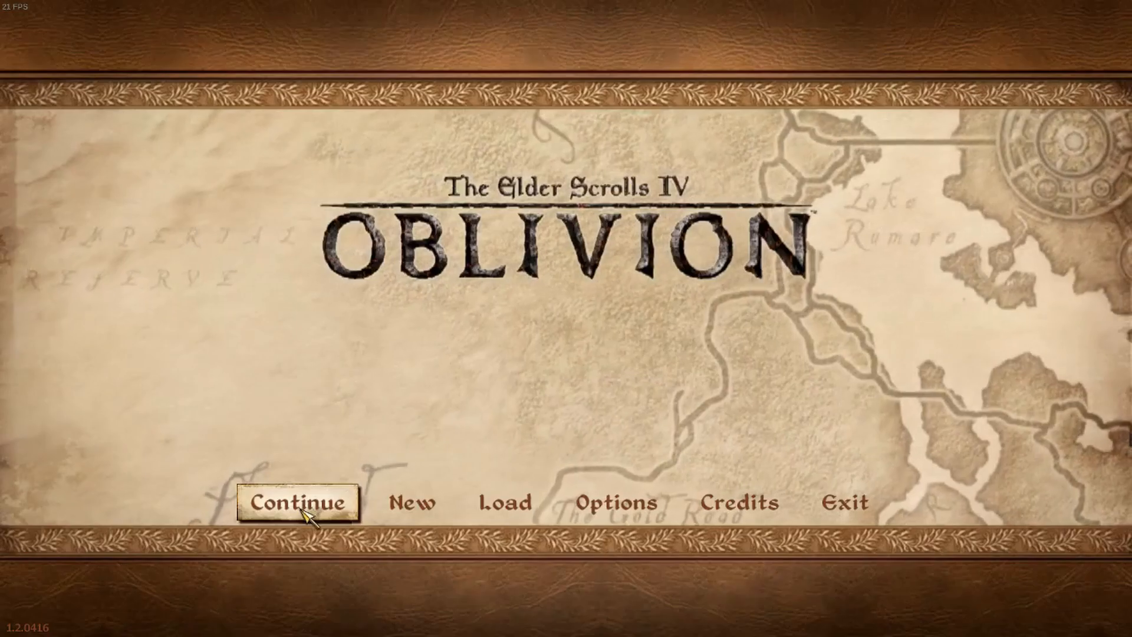
{"action": "left_click", "coordinate": [296, 503]}
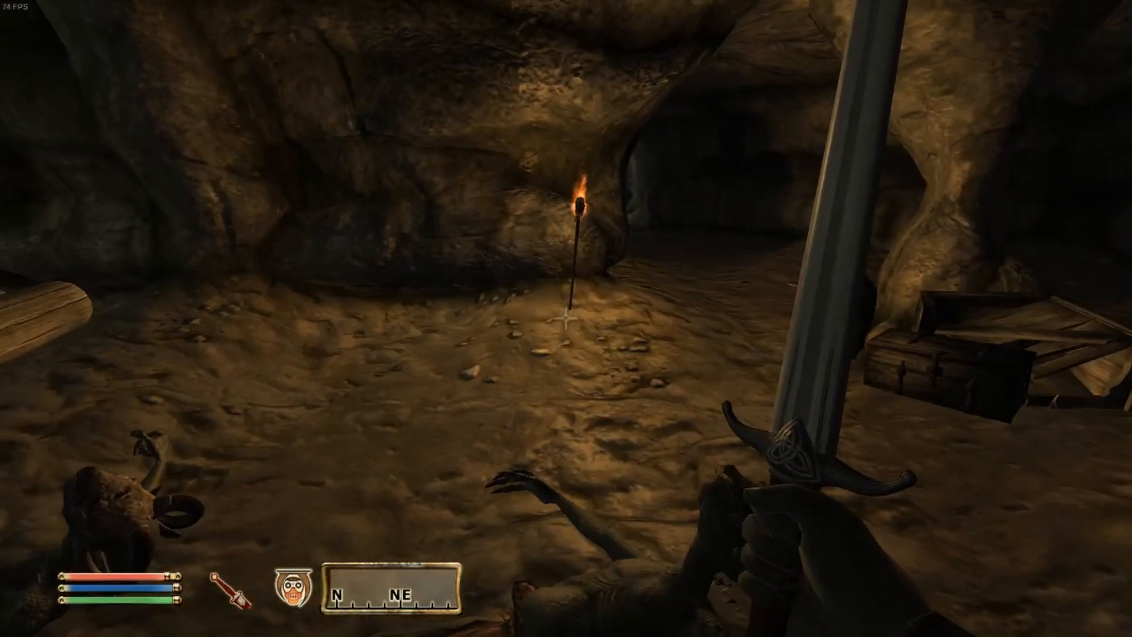
Step: Loot the iron arrows, shortsword and lockpick from the body, then bring up the Exit Game prompt
{"action": "key", "text": "Escape"}
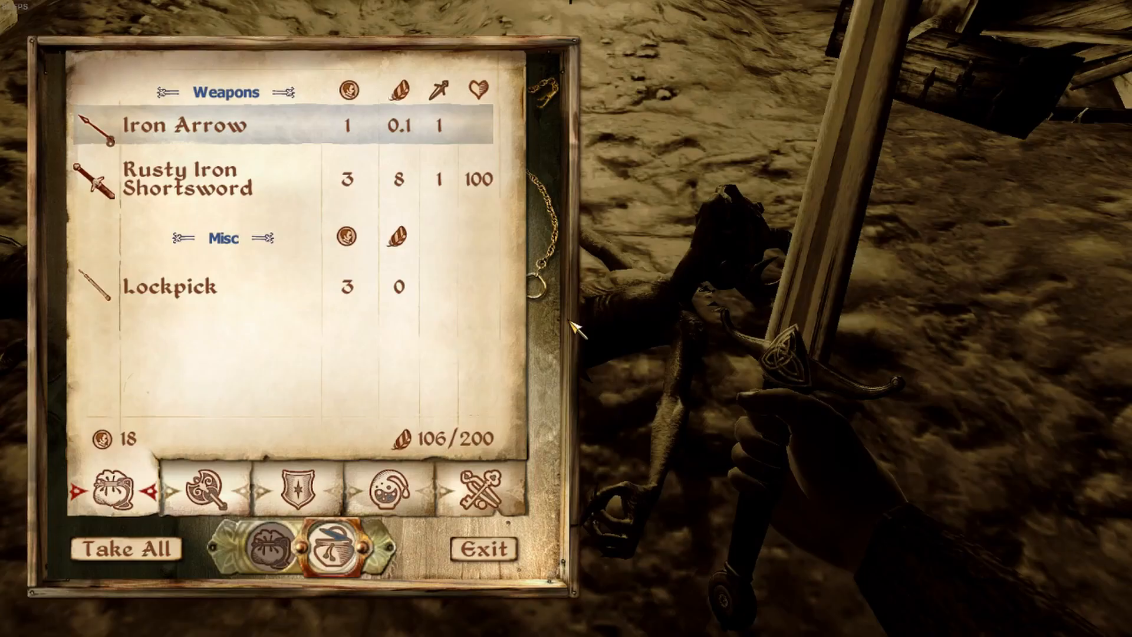
{"action": "left_click", "coordinate": [184, 125]}
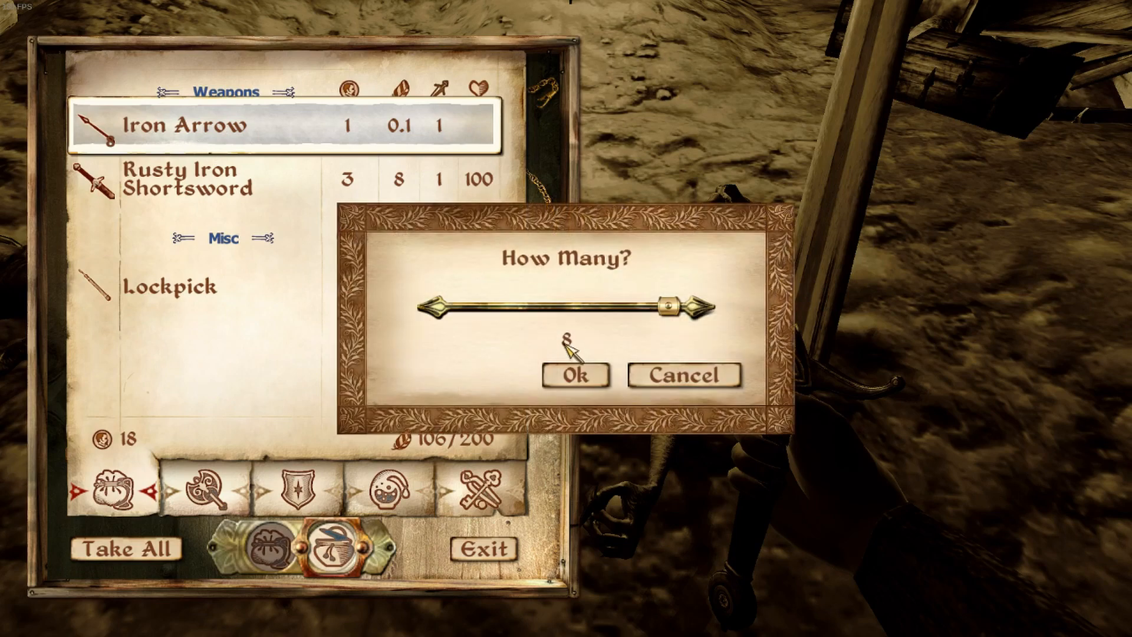
{"action": "left_click", "coordinate": [574, 375]}
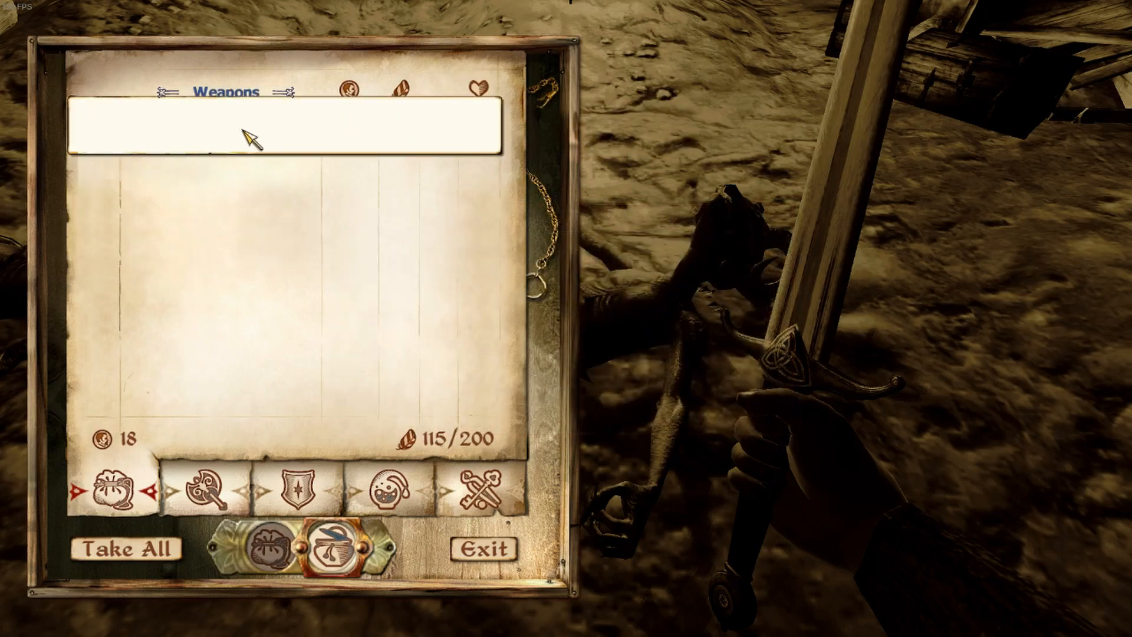
{"action": "left_click", "coordinate": [484, 548]}
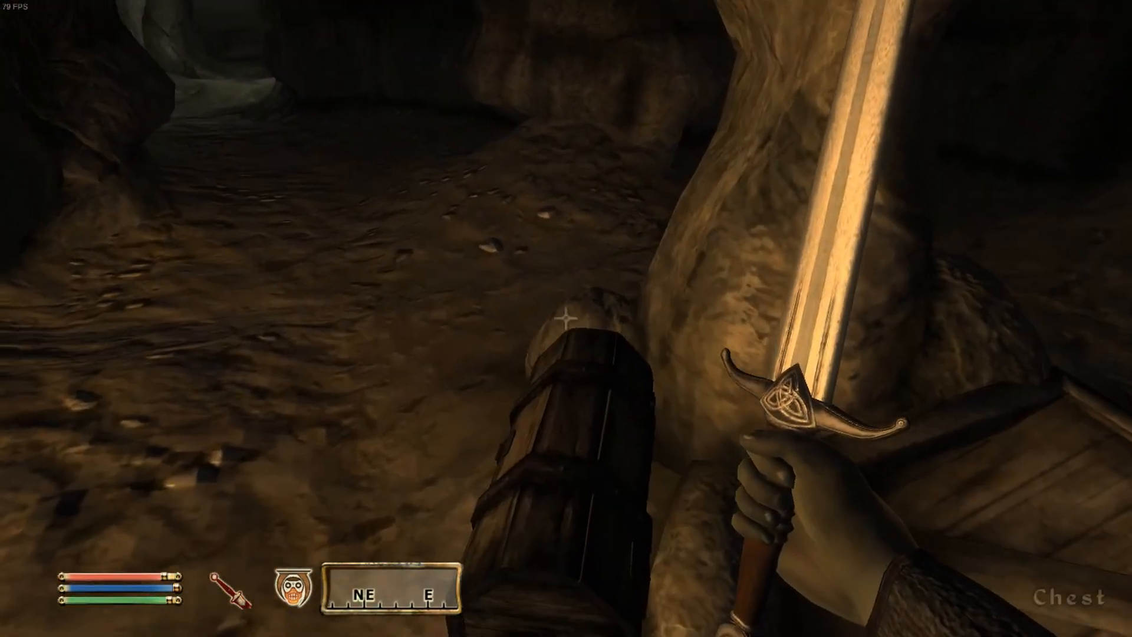
{"action": "key", "text": "Escape"}
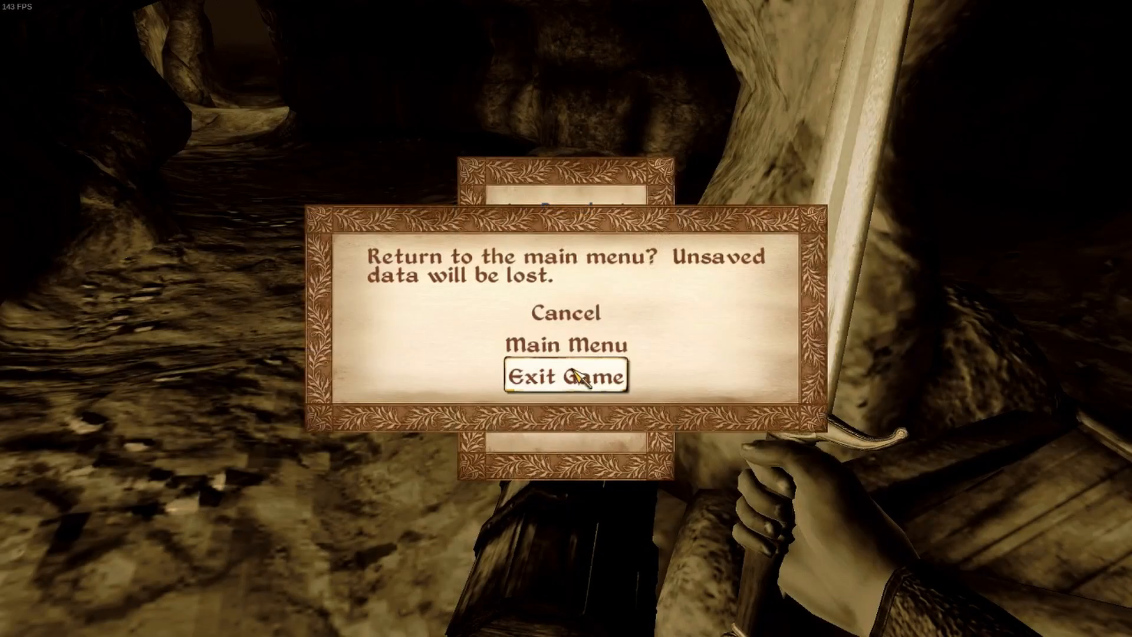